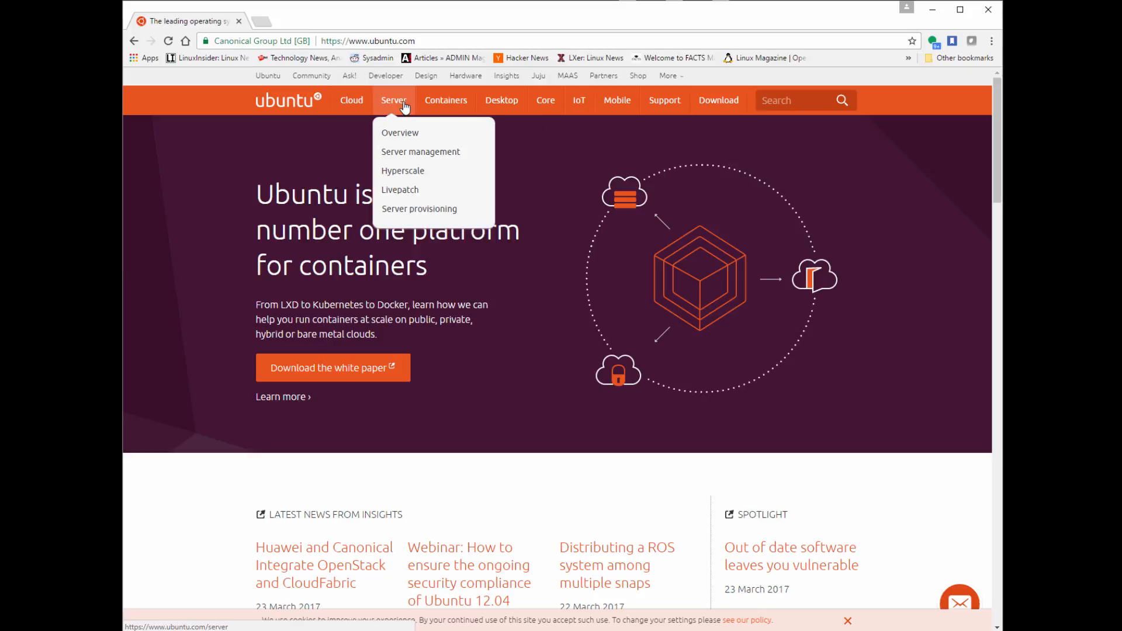
Navigate from the Server overview to the Download Ubuntu Server page for 16.04.2 LTS.
{"action": "left_click", "coordinate": [400, 133]}
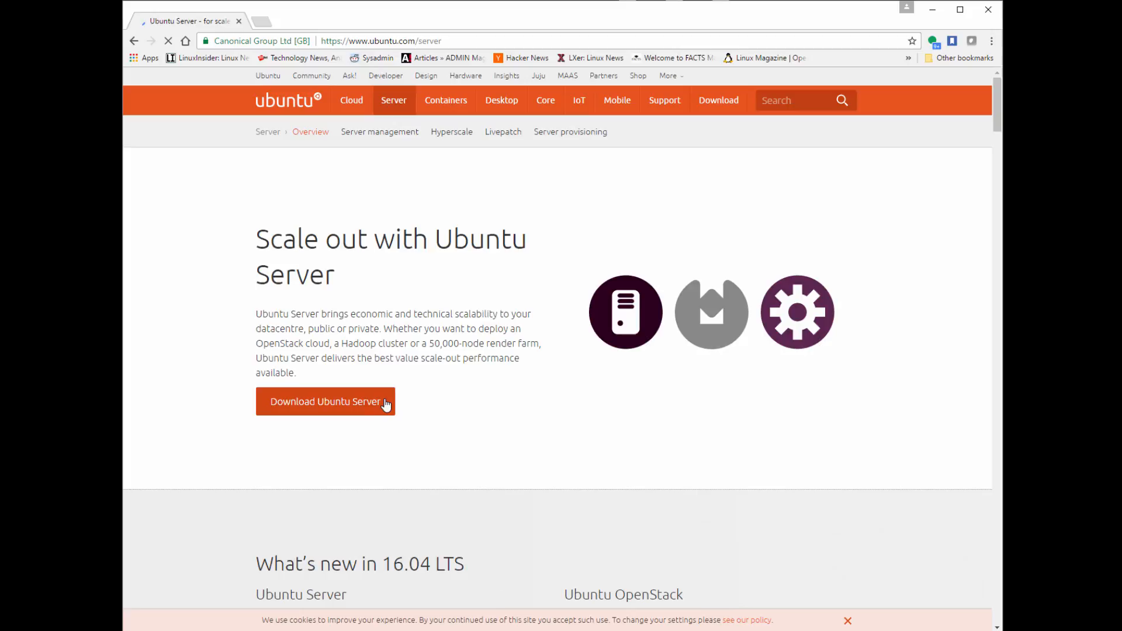
{"action": "left_click", "coordinate": [394, 100]}
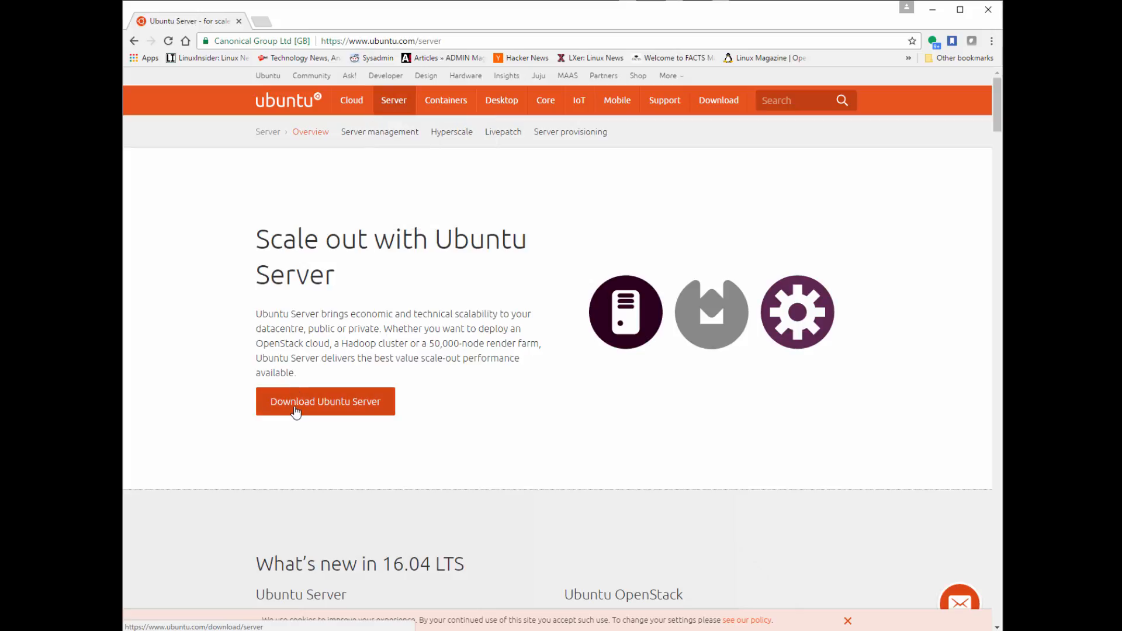
{"action": "left_click", "coordinate": [325, 402]}
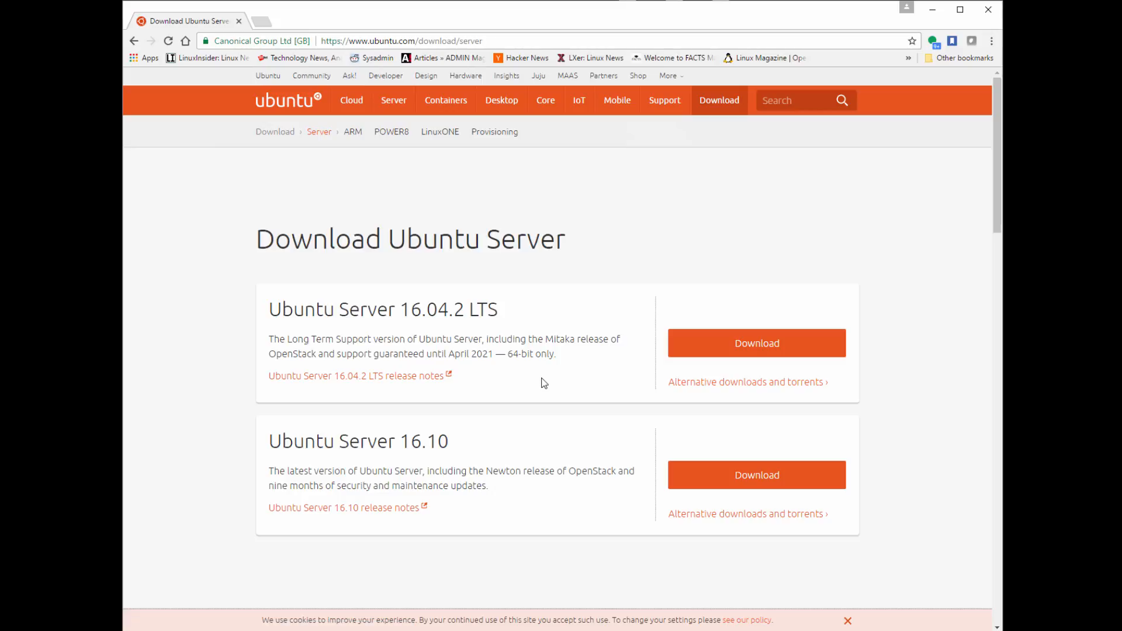
{"action": "mouse_move", "coordinate": [496, 321]}
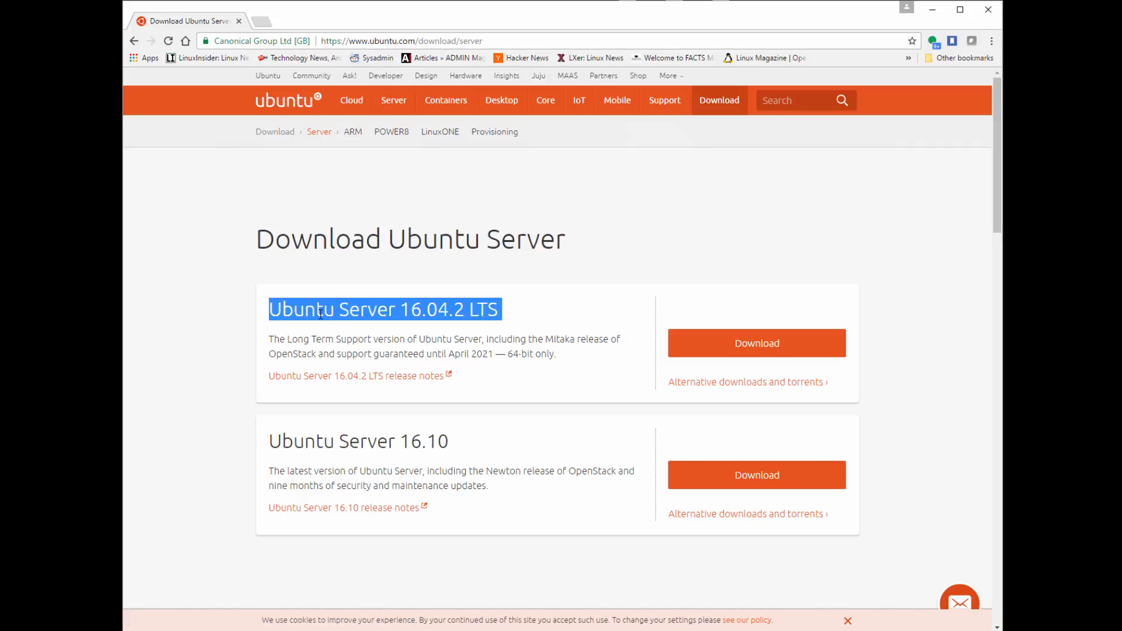
{"action": "mouse_move", "coordinate": [461, 455]}
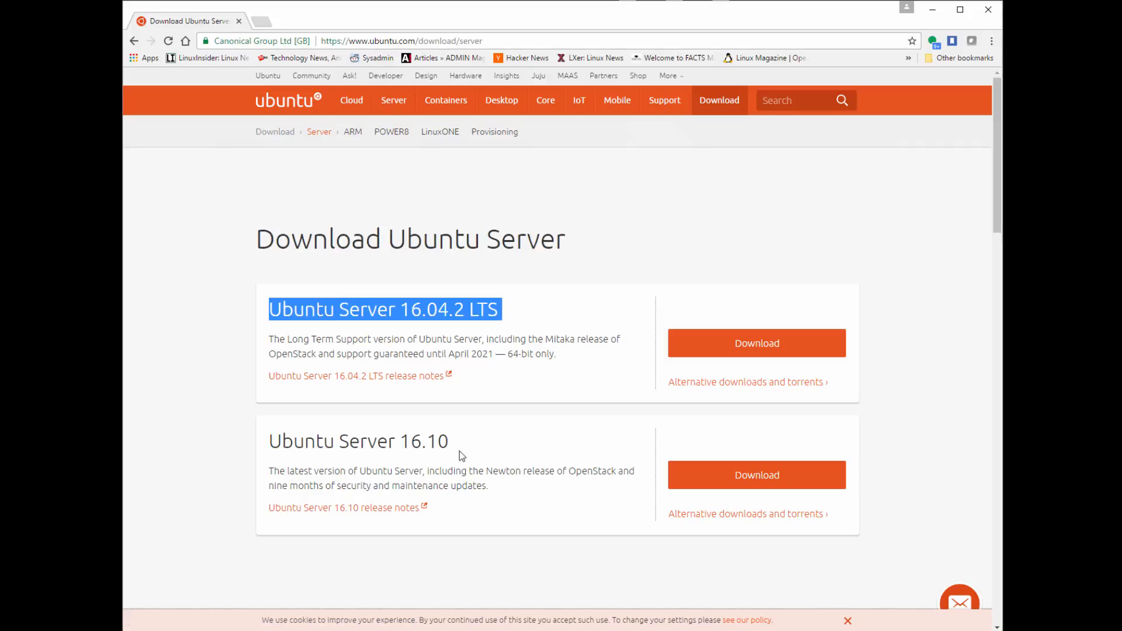
{"action": "mouse_move", "coordinate": [572, 502]}
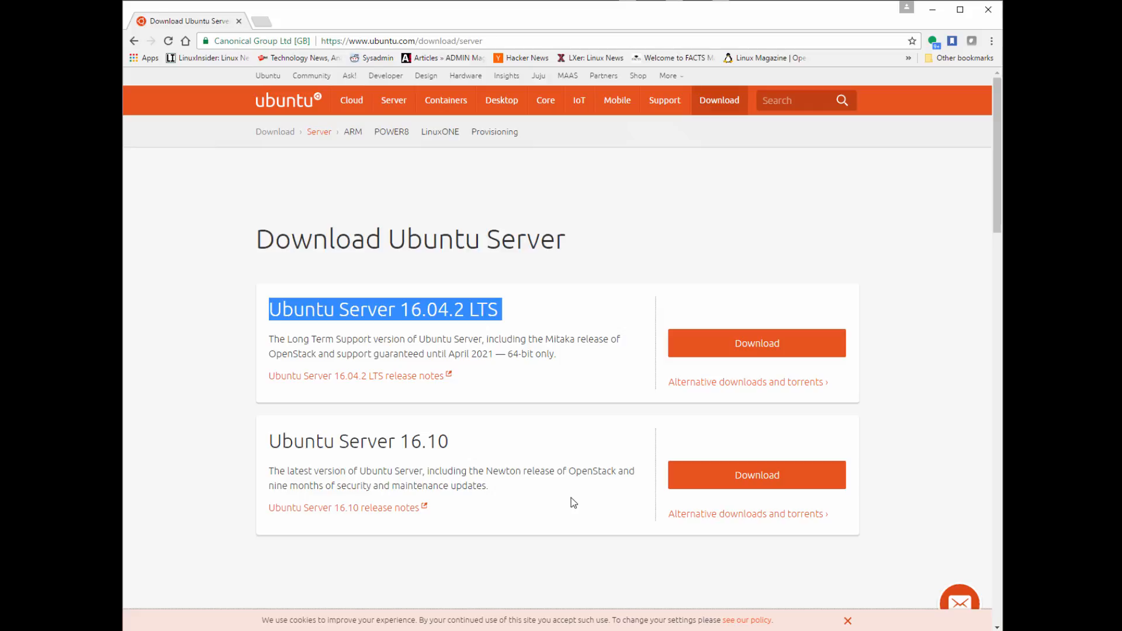
{"action": "double_click", "coordinate": [367, 441]}
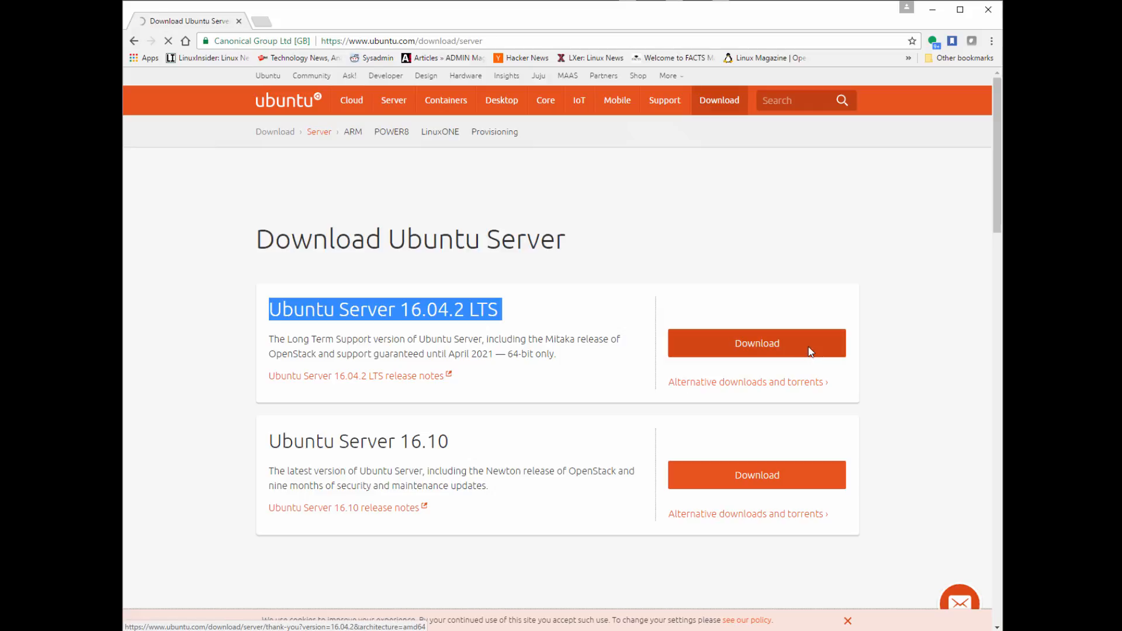
Download the Ubuntu Server 16.04.2 LTS ISO and show it in its Downloads folder.
{"action": "left_click", "coordinate": [756, 343]}
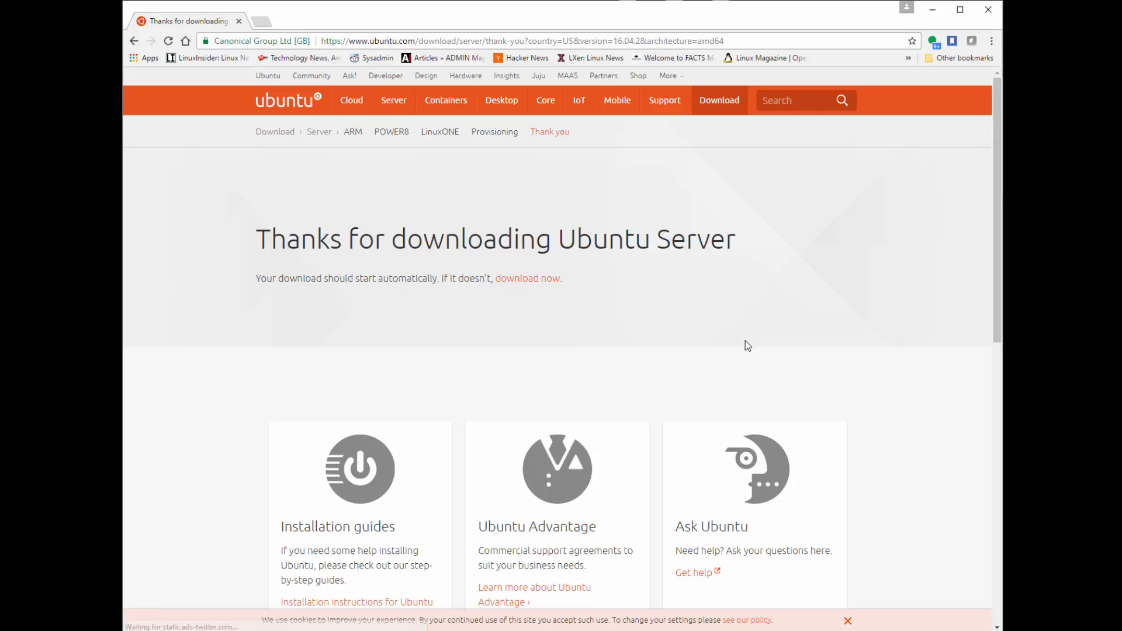
{"action": "mouse_move", "coordinate": [528, 285]}
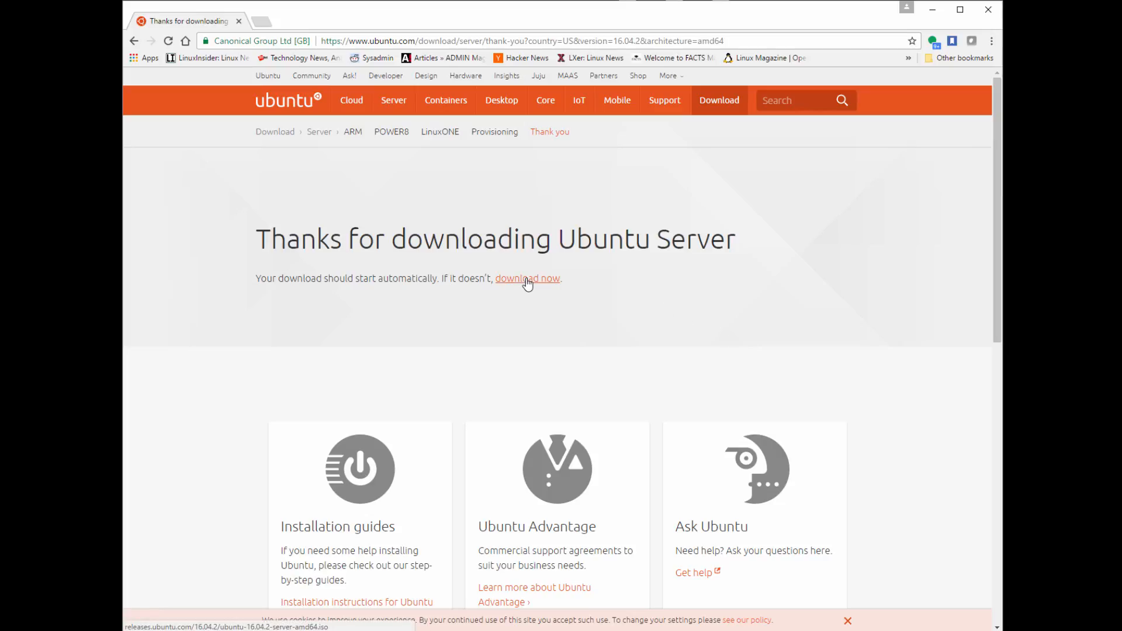
{"action": "left_click", "coordinate": [528, 278]}
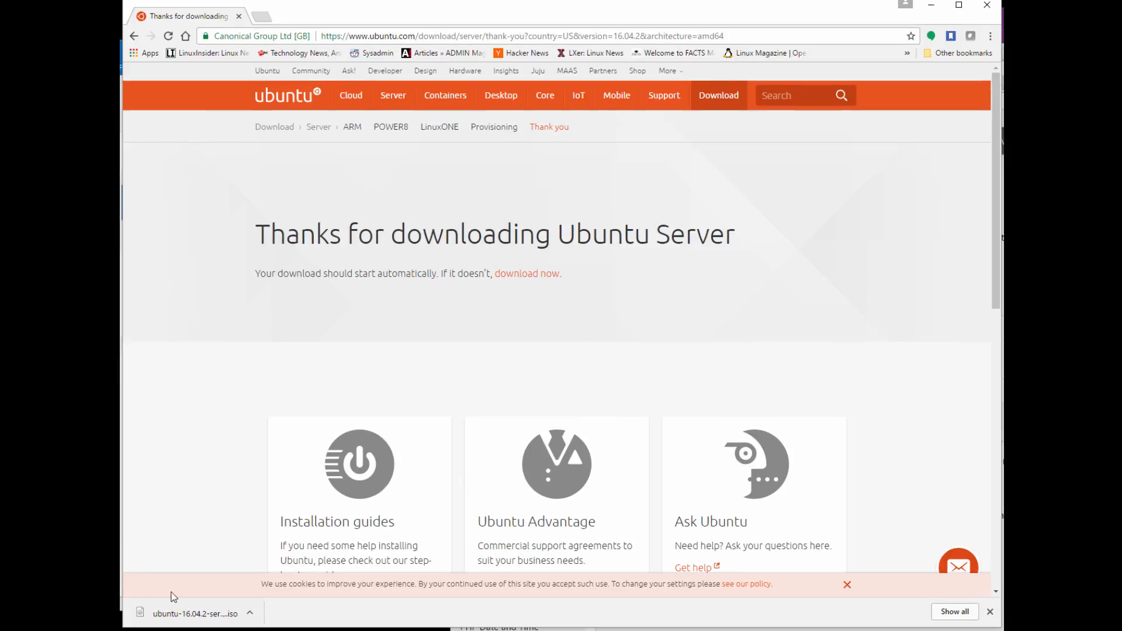
{"action": "left_click", "coordinate": [255, 612]}
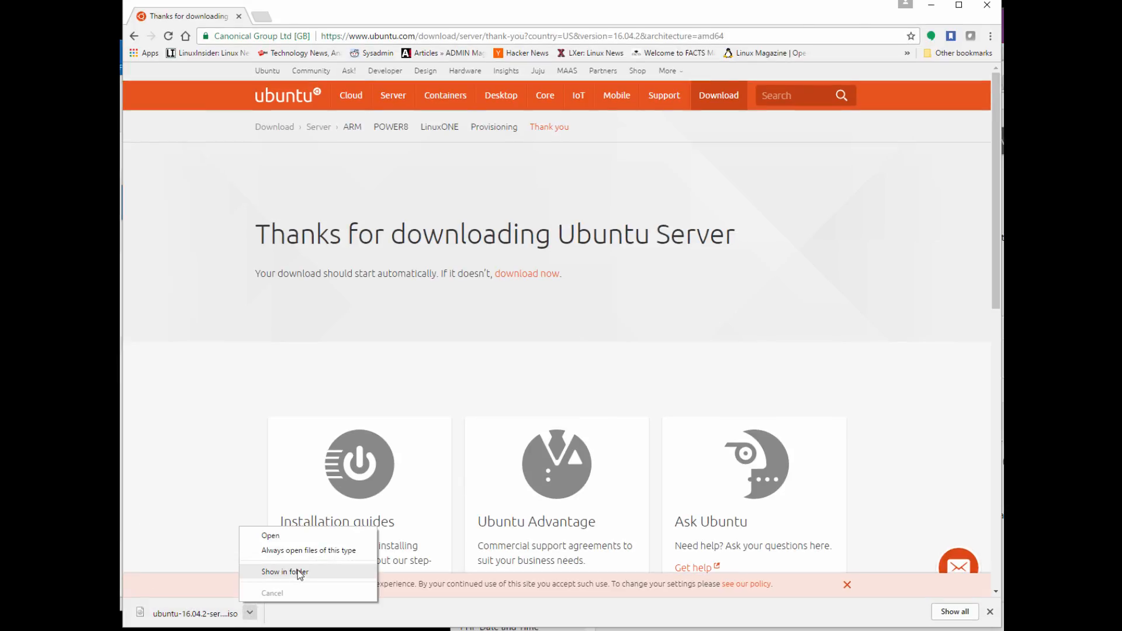
{"action": "left_click", "coordinate": [290, 571]}
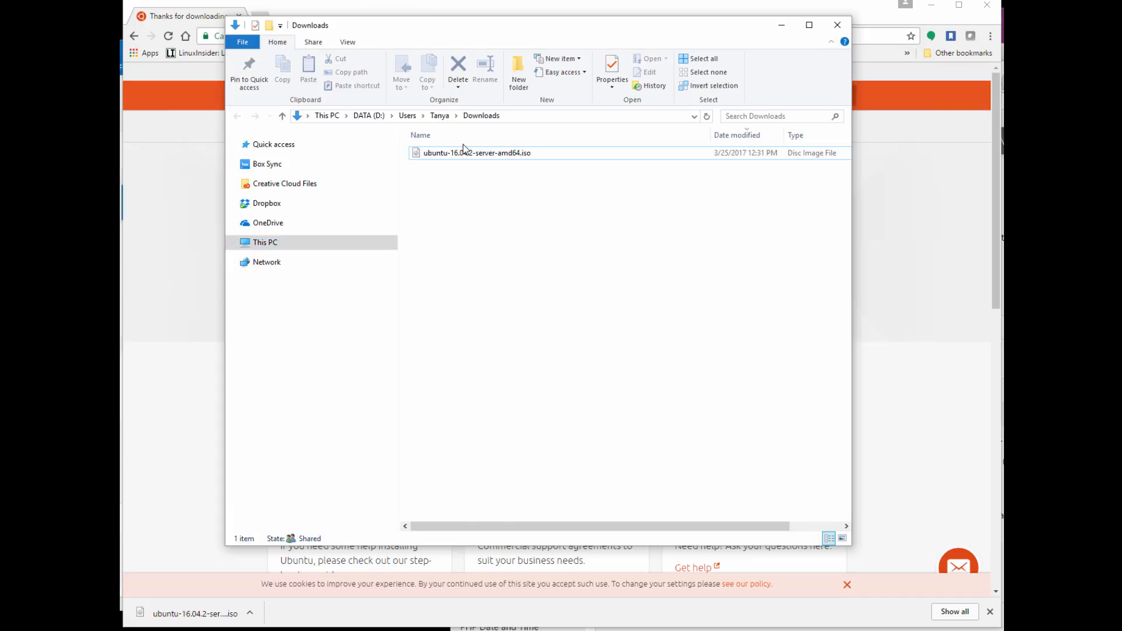
Select ubuntu-16.04.2-server-amd64.iso, the 829 MB disc image in Downloads.
{"action": "left_click", "coordinate": [473, 153]}
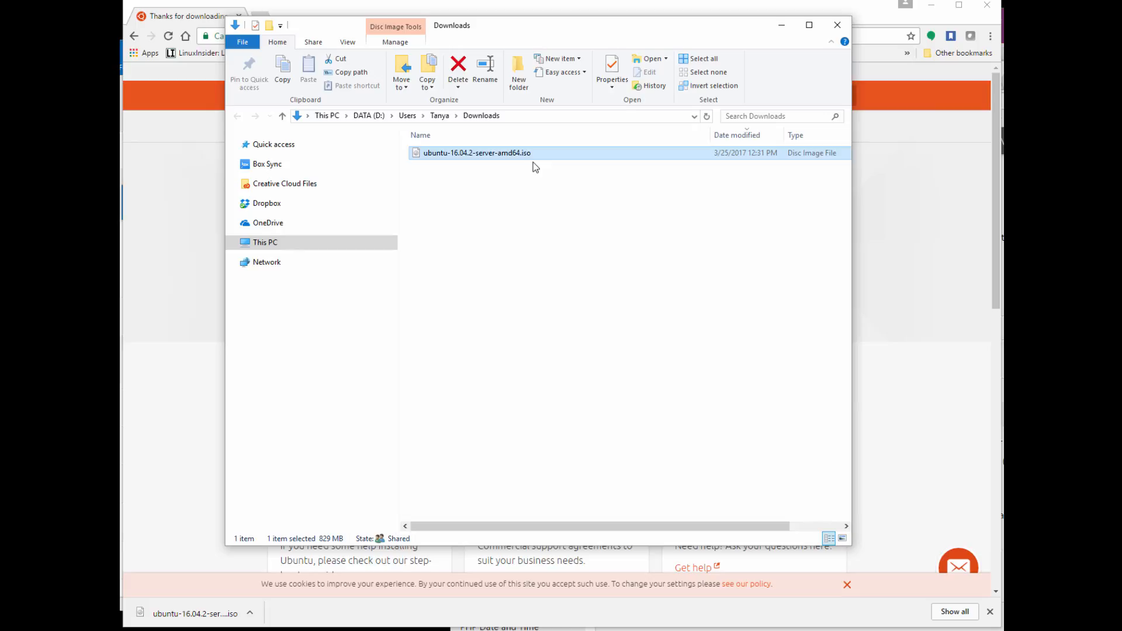
{"action": "mouse_move", "coordinate": [530, 170]}
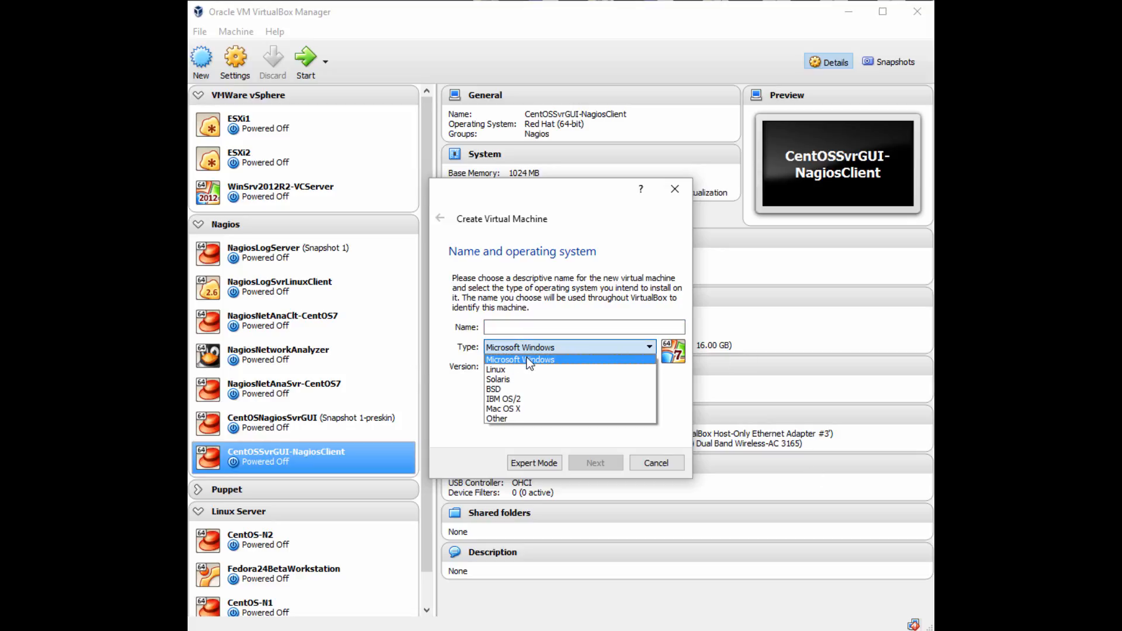
Set the new VM's type to Linux and name it UbuntuSvr1604, then advance.
{"action": "left_click", "coordinate": [496, 370]}
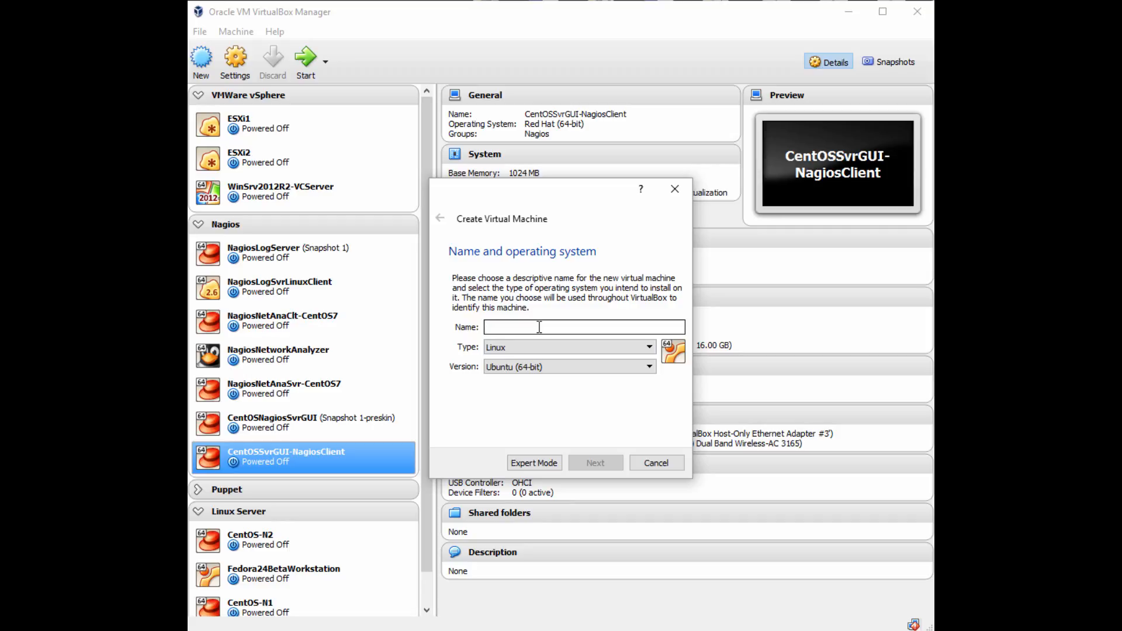
{"action": "type", "text": "UbuntuSvr"}
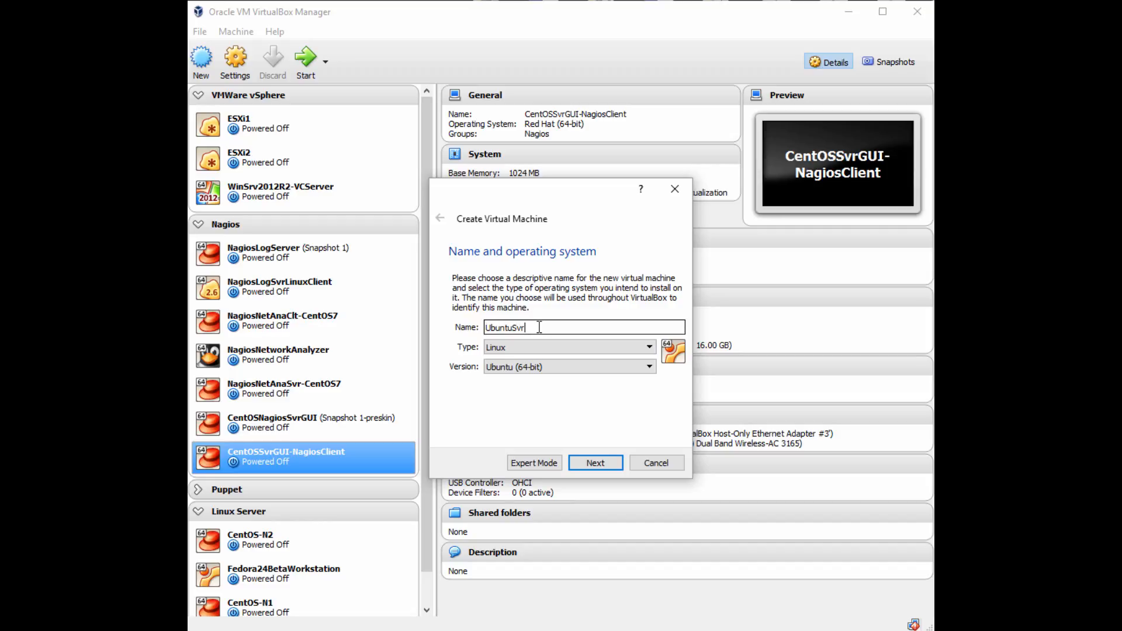
{"action": "type", "text": "16"}
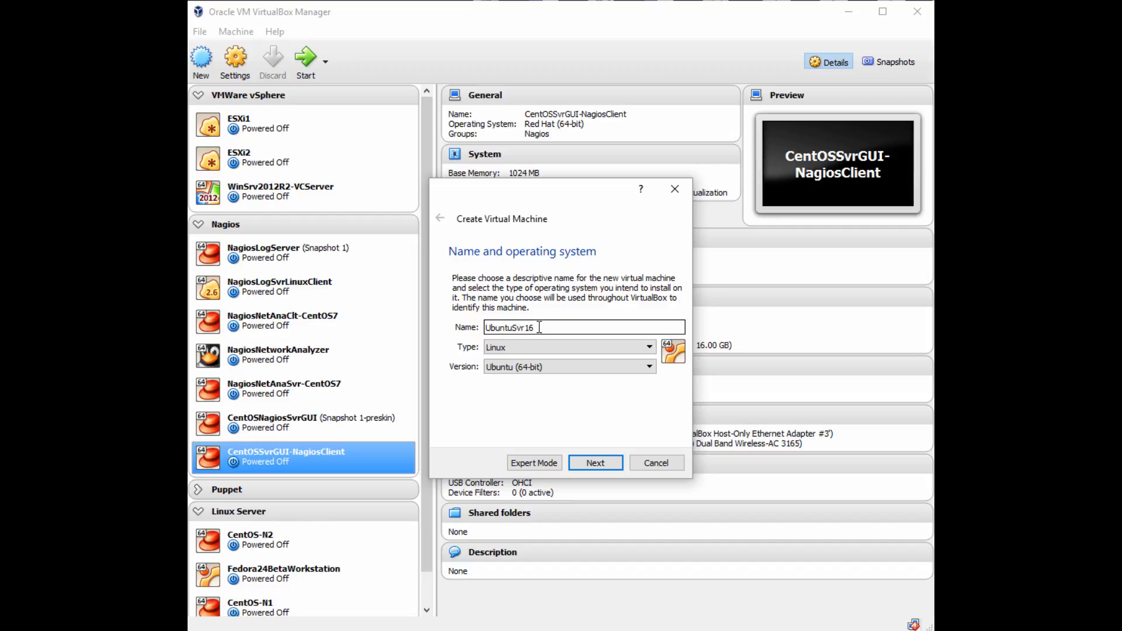
{"action": "type", "text": "04"}
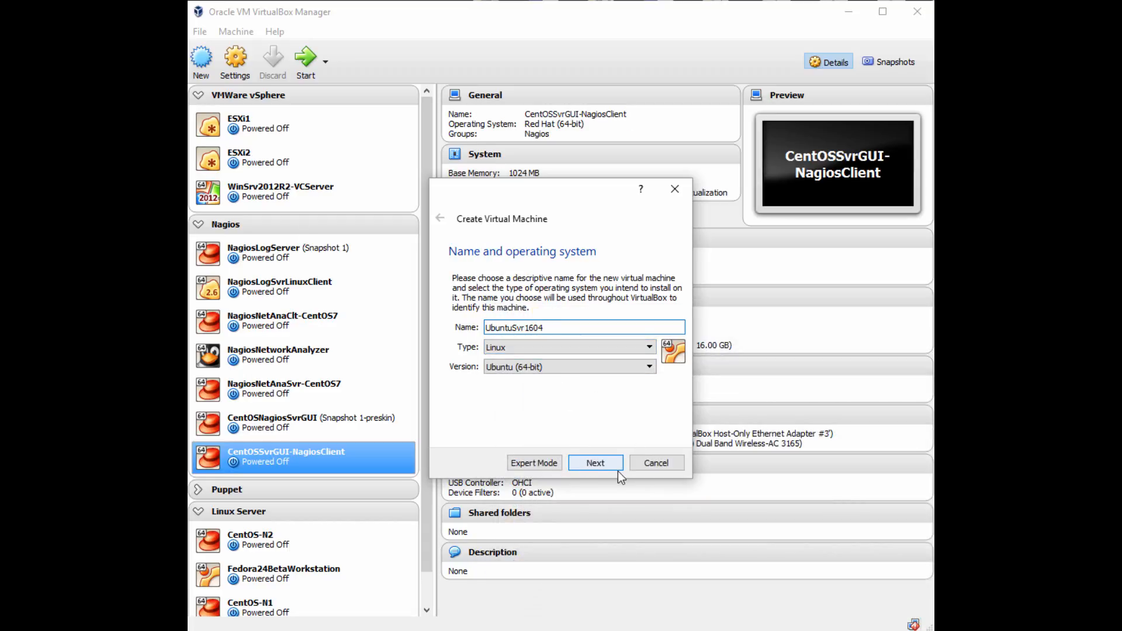
{"action": "left_click", "coordinate": [596, 463]}
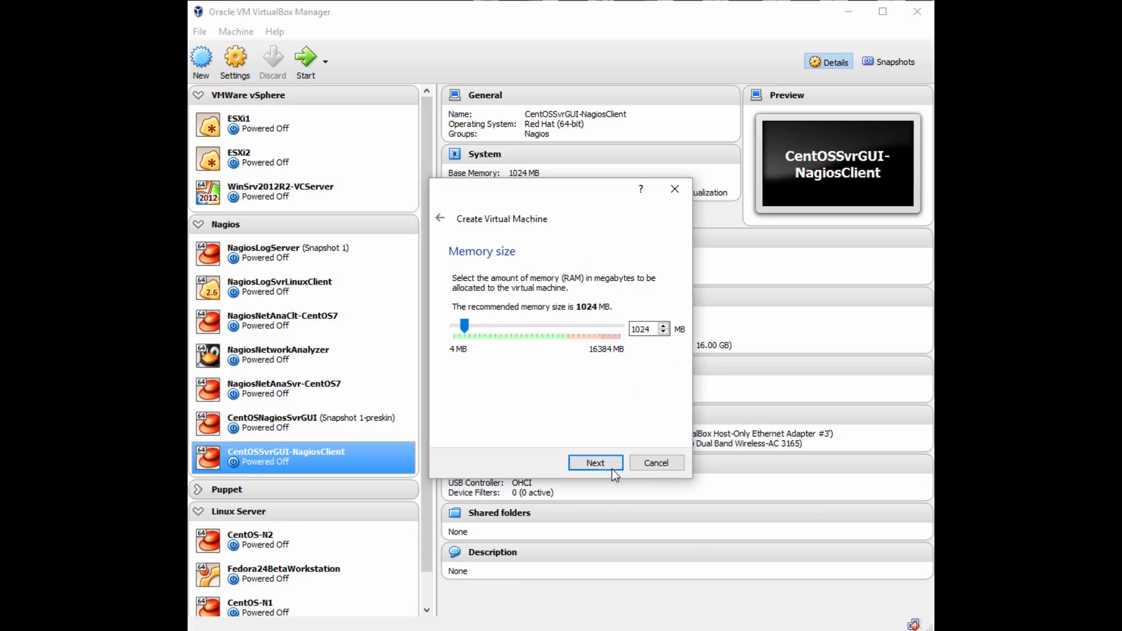
Keep 1024 MB memory and create a new dynamically allocated VDI hard disk.
{"action": "left_click", "coordinate": [595, 462]}
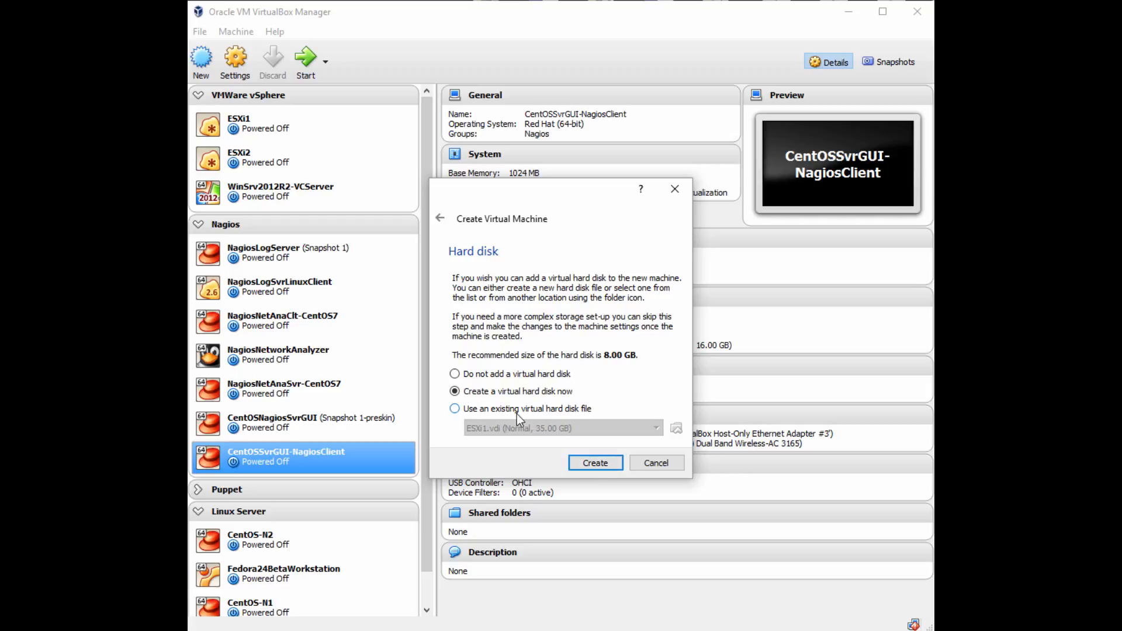
{"action": "left_click", "coordinate": [595, 462]}
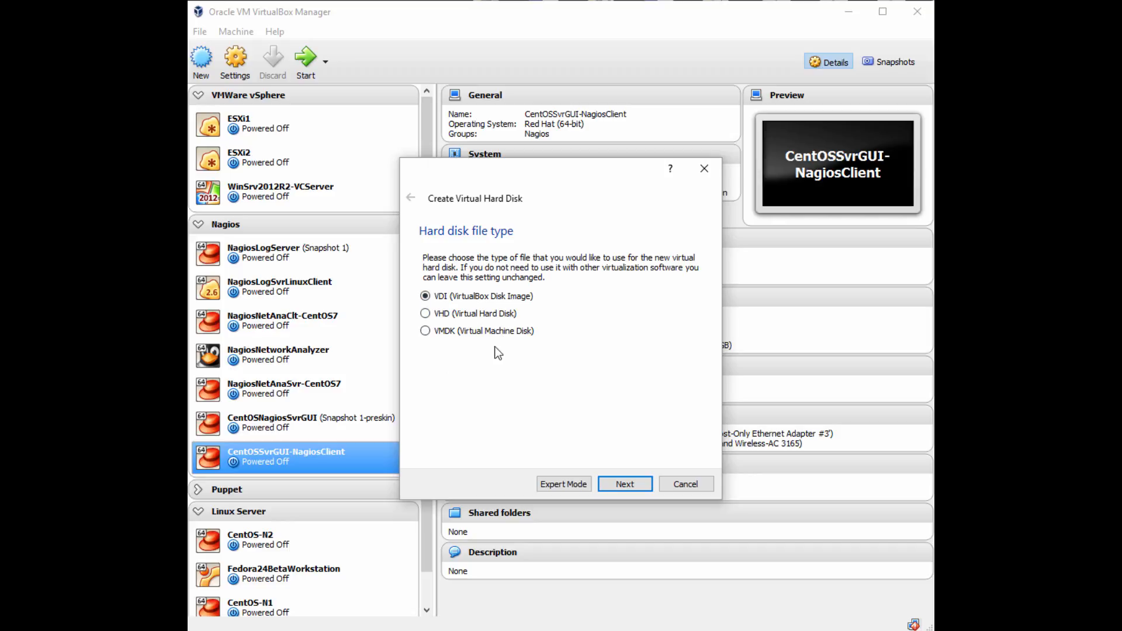
{"action": "mouse_move", "coordinate": [440, 343]}
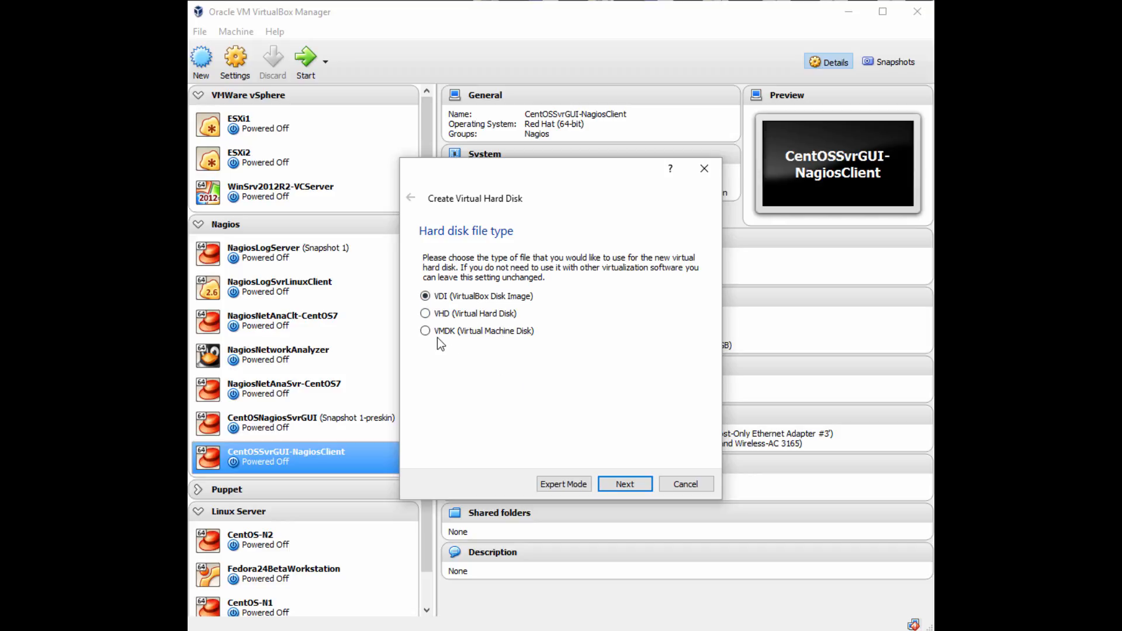
{"action": "mouse_move", "coordinate": [445, 321]}
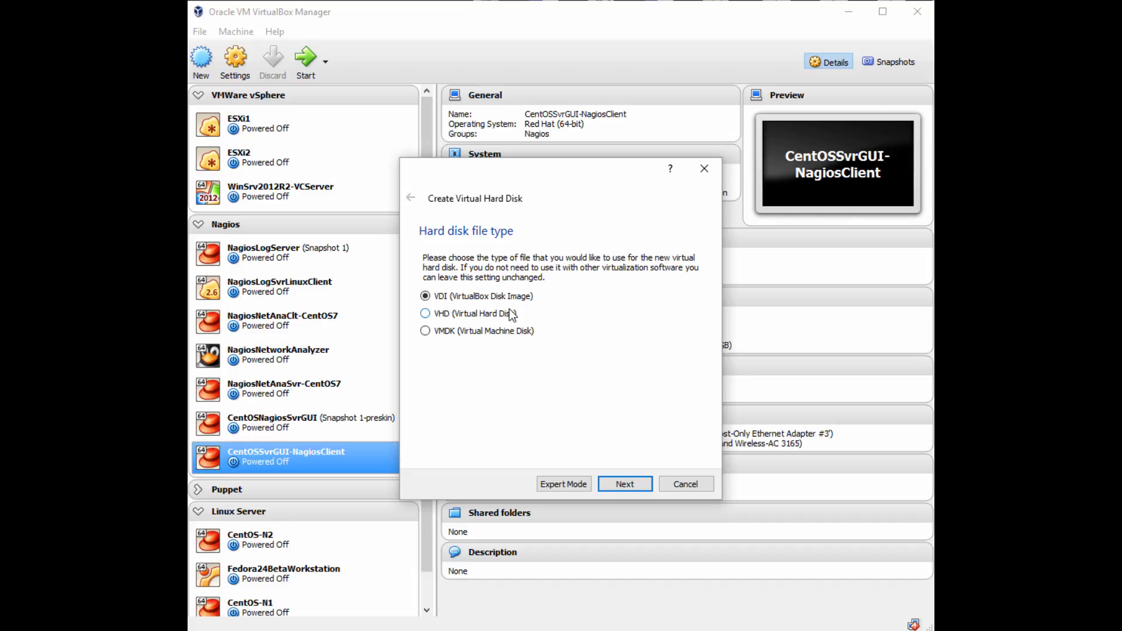
{"action": "mouse_move", "coordinate": [565, 403]}
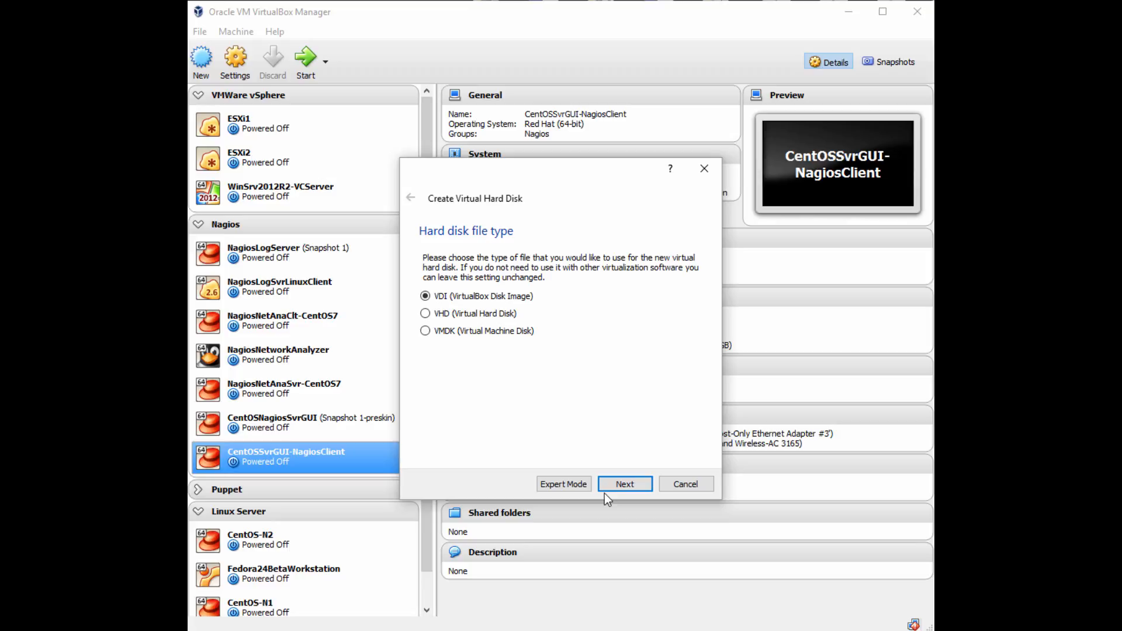
{"action": "left_click", "coordinate": [624, 484]}
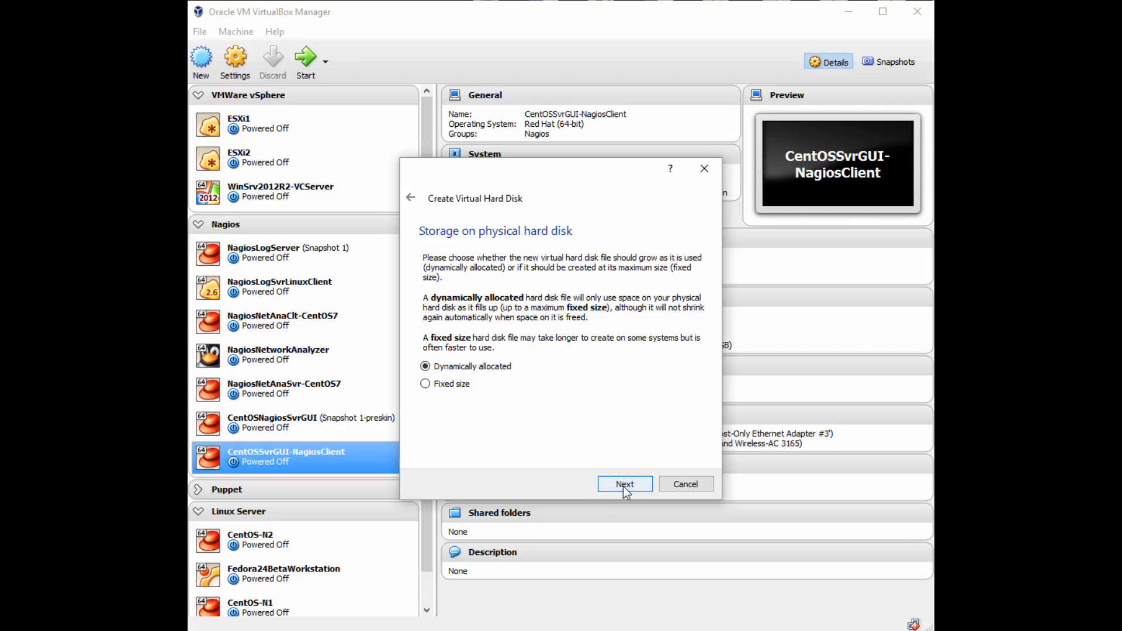
{"action": "mouse_move", "coordinate": [648, 514]}
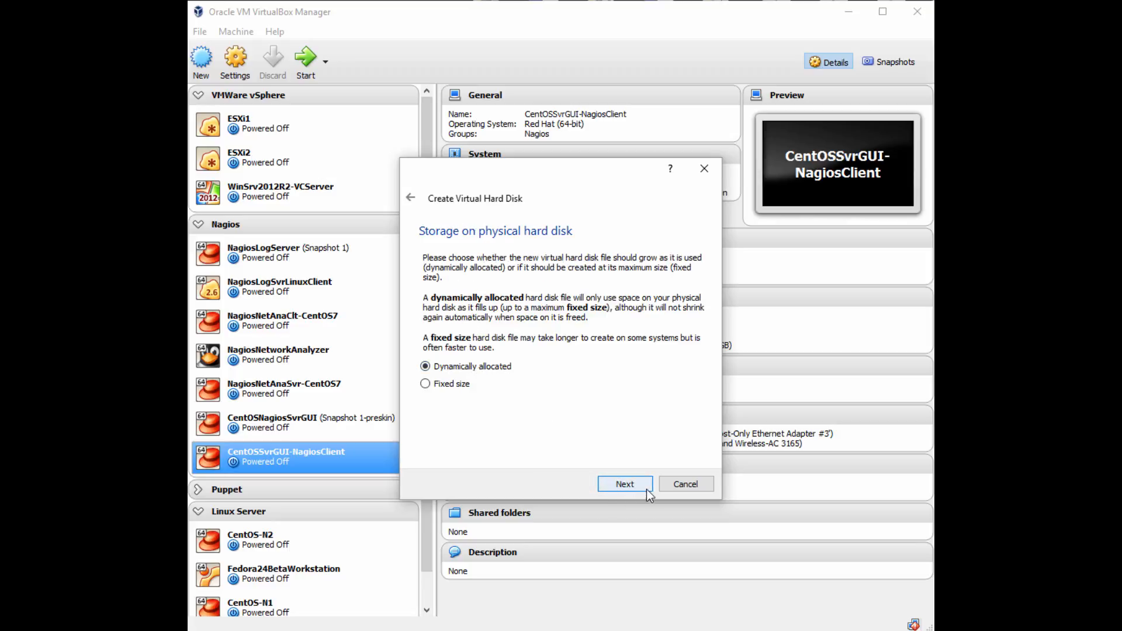
{"action": "left_click", "coordinate": [625, 484]}
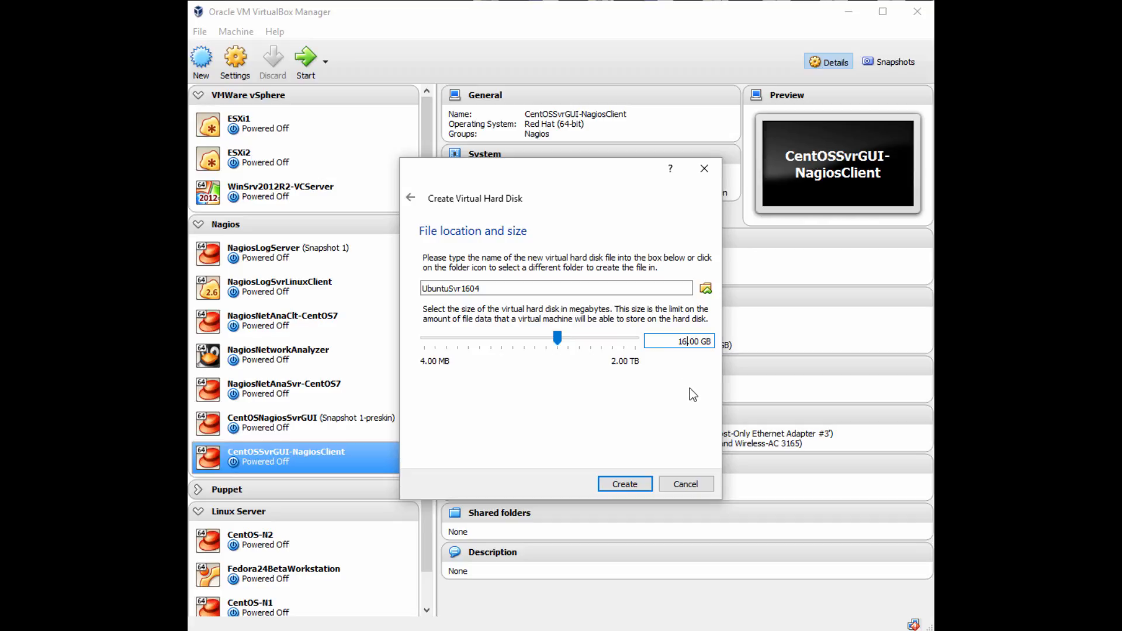
{"action": "mouse_move", "coordinate": [635, 484]}
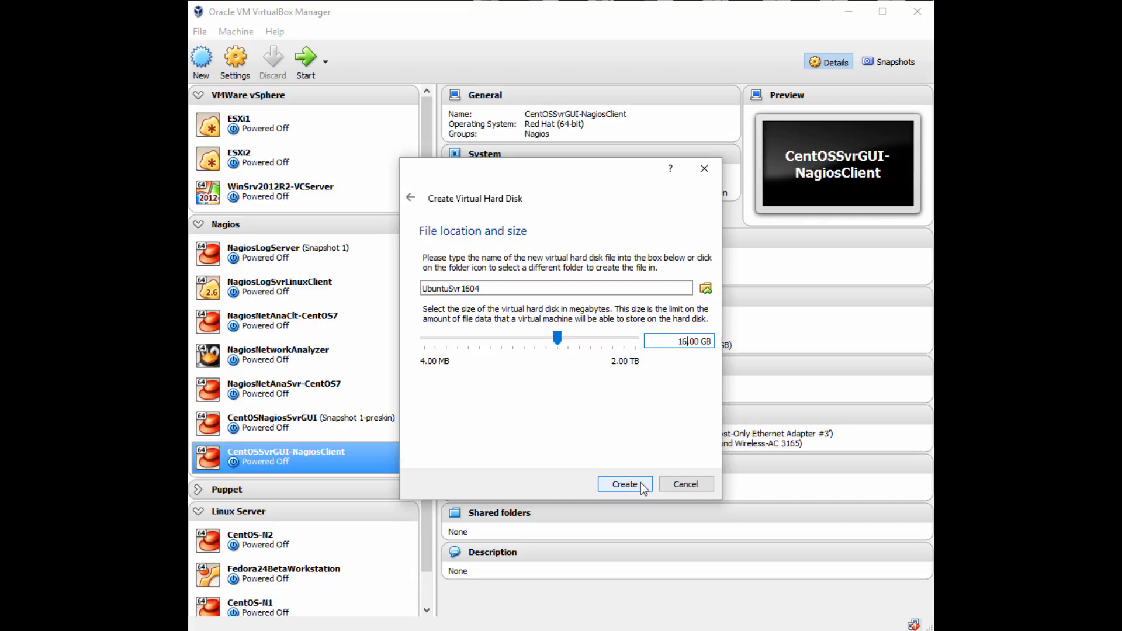
Create the UbuntuSvr1604 machine and its 16 GB disk, then select it under Linux Server.
{"action": "left_click", "coordinate": [625, 484]}
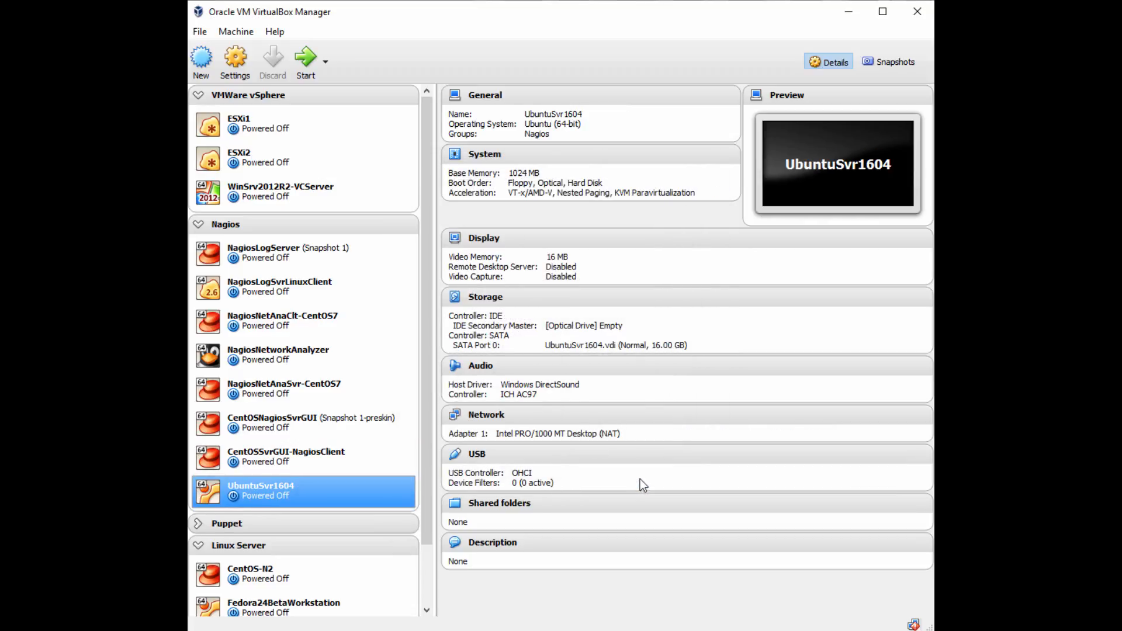
{"action": "right_click", "coordinate": [277, 490]}
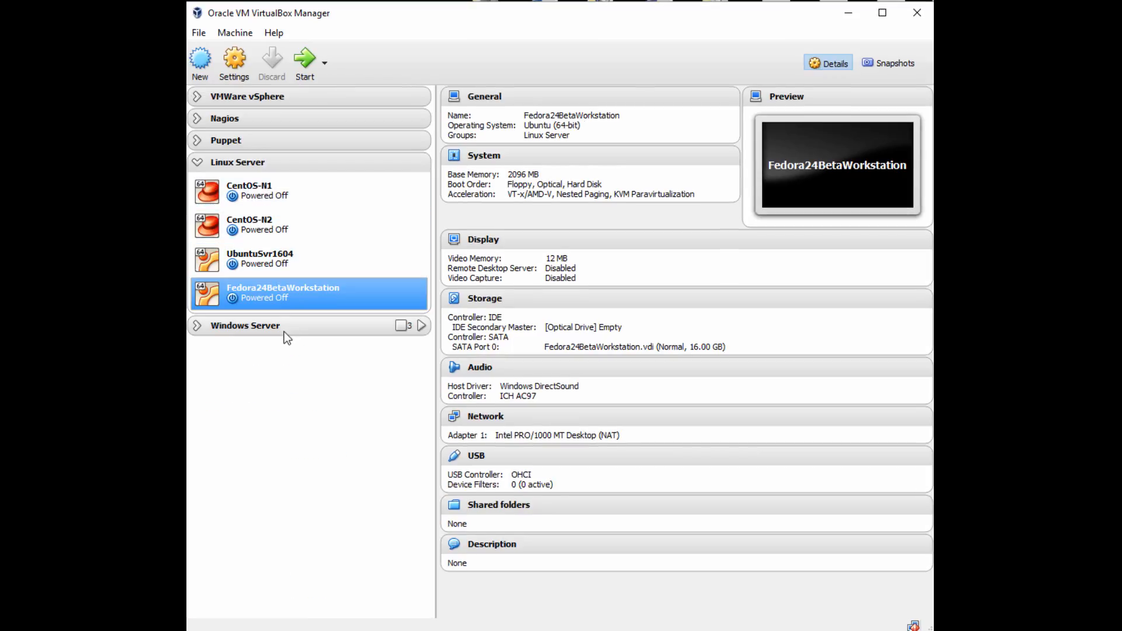
{"action": "left_click", "coordinate": [260, 259]}
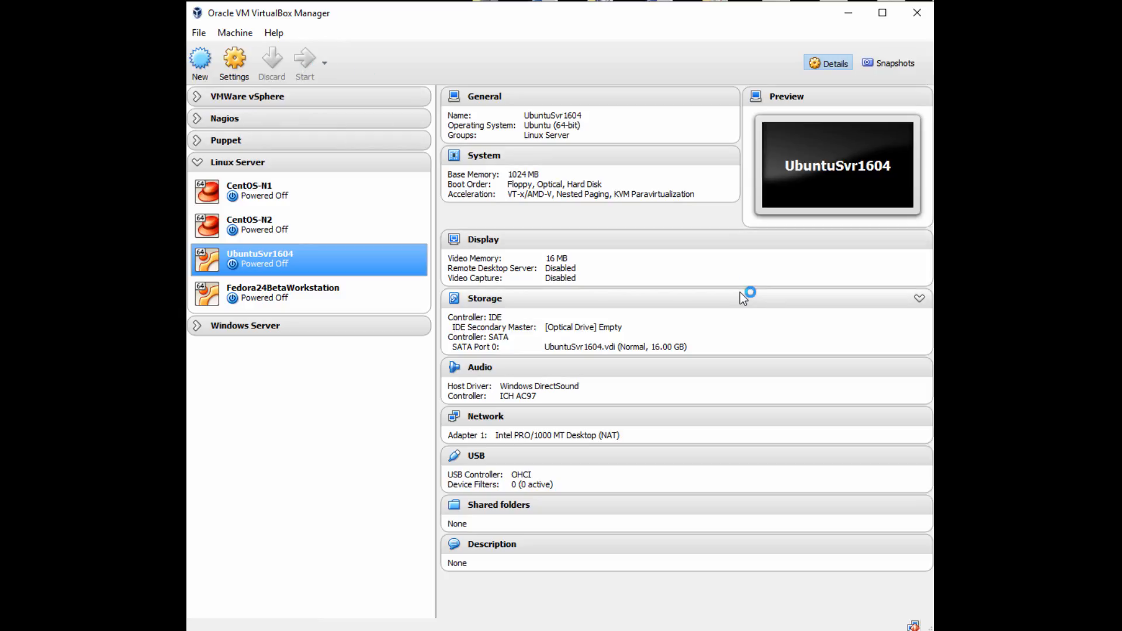
Start UbuntuSvr1604 with ubuntu-16.04.2-server-amd64.iso chosen as the boot disk image.
{"action": "left_click", "coordinate": [305, 61]}
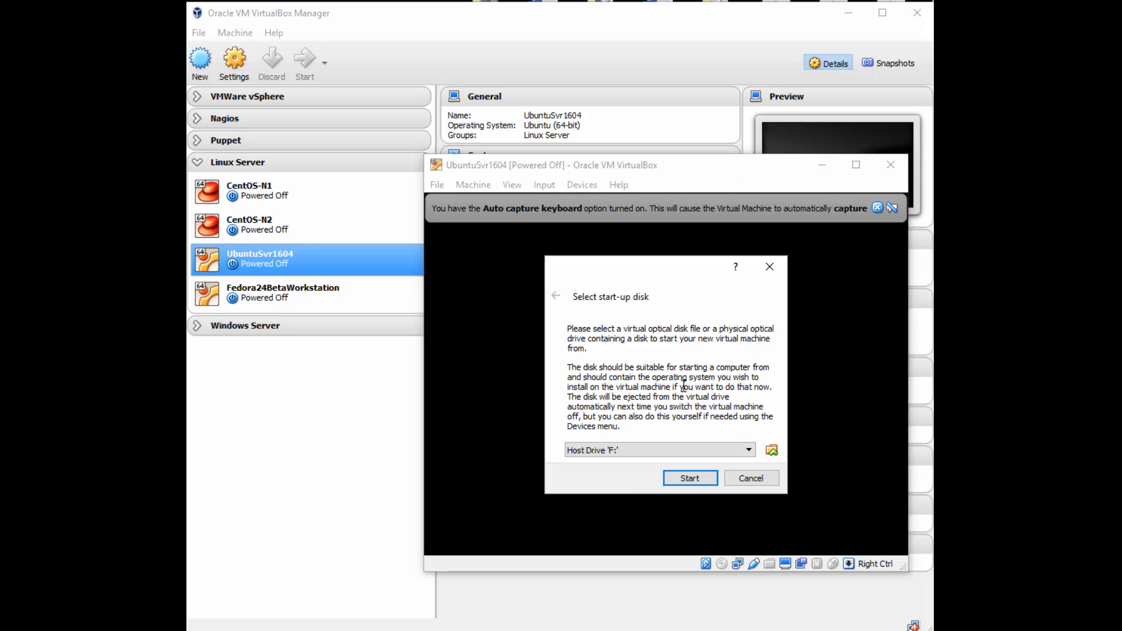
{"action": "mouse_move", "coordinate": [767, 388]}
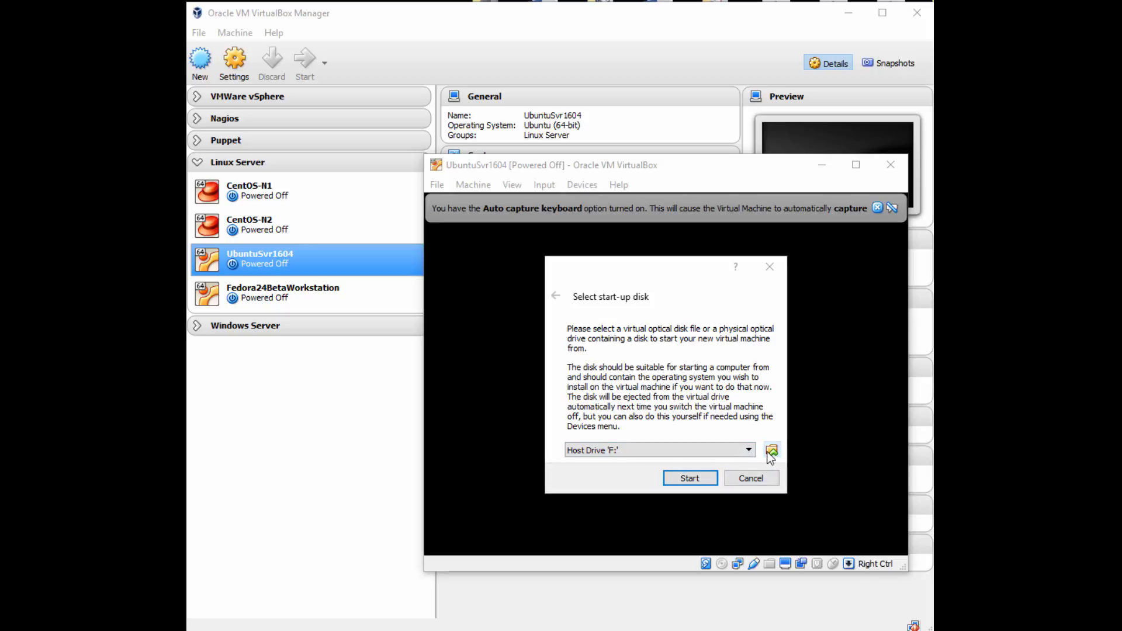
{"action": "left_click", "coordinate": [771, 450]}
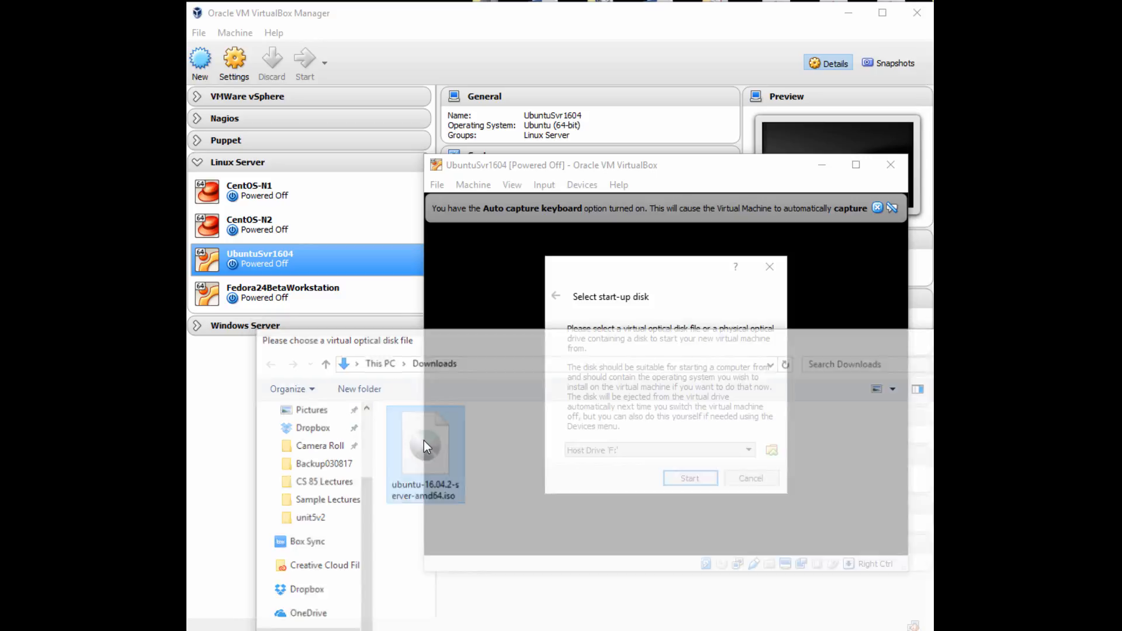
{"action": "left_click", "coordinate": [691, 478]}
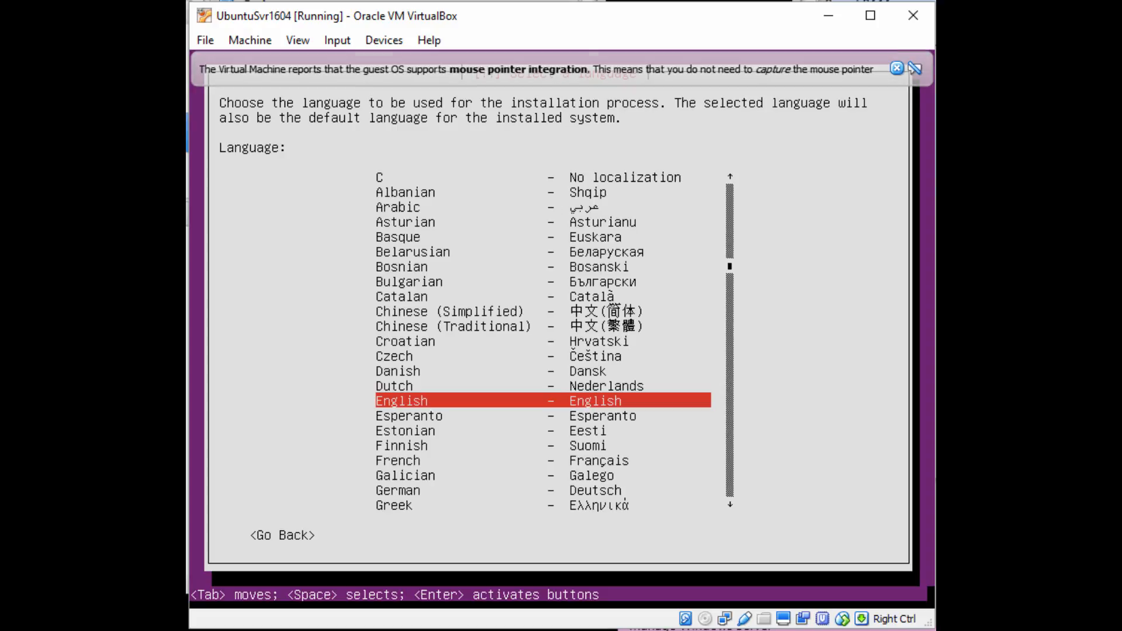
Choose English, auto-detect the keyboard layout, and accept the detected us layout.
{"action": "left_click", "coordinate": [896, 68]}
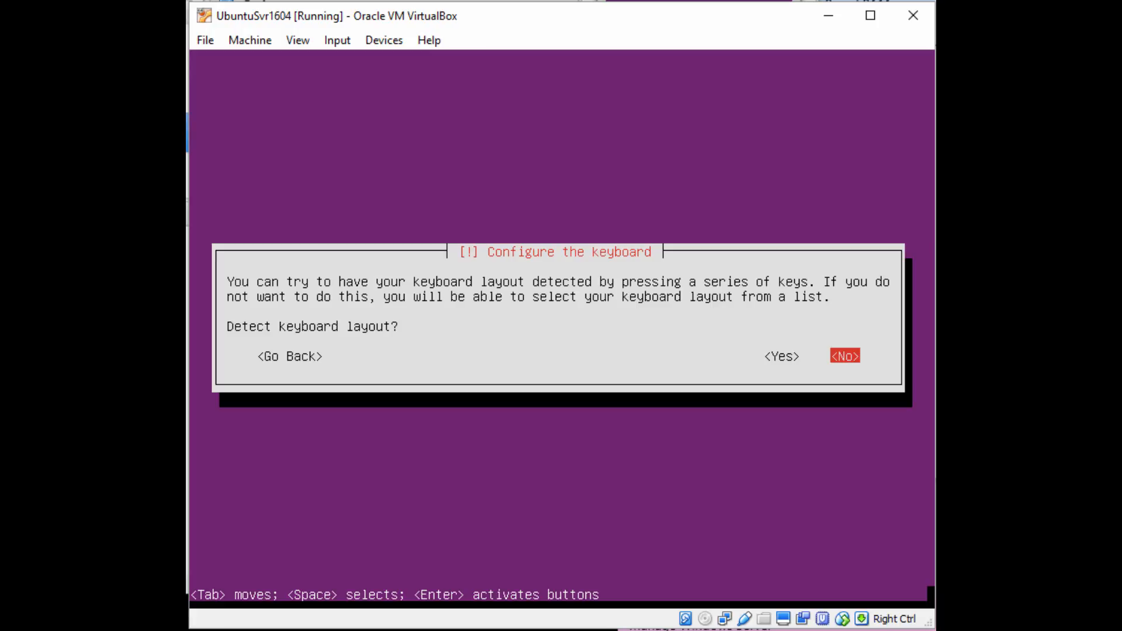
{"action": "left_click", "coordinate": [782, 356]}
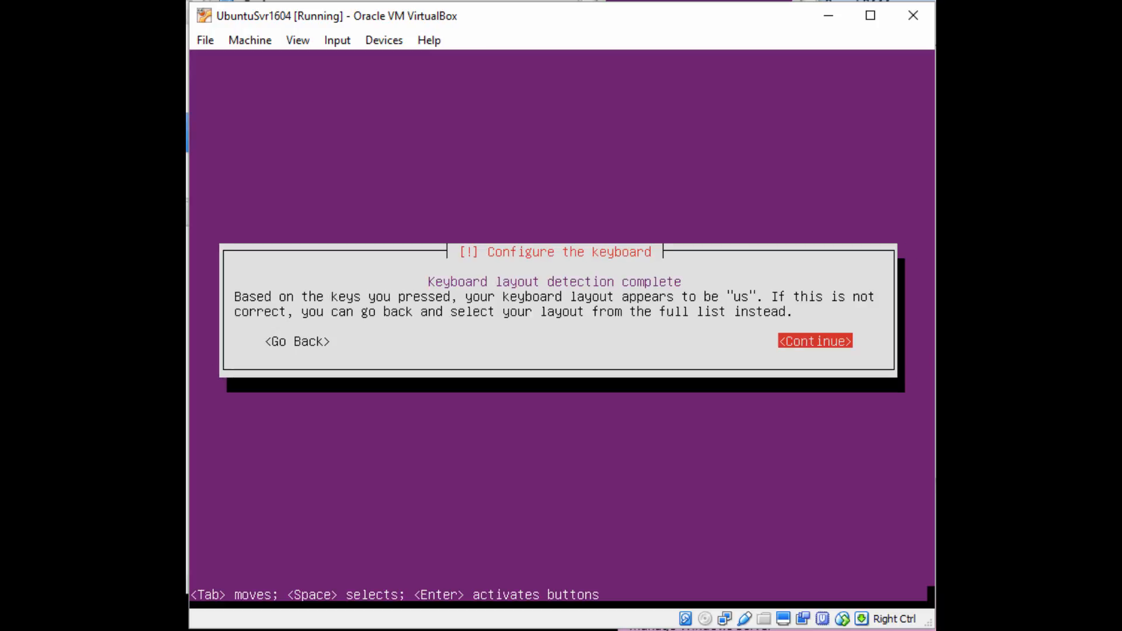
{"action": "left_click", "coordinate": [813, 340]}
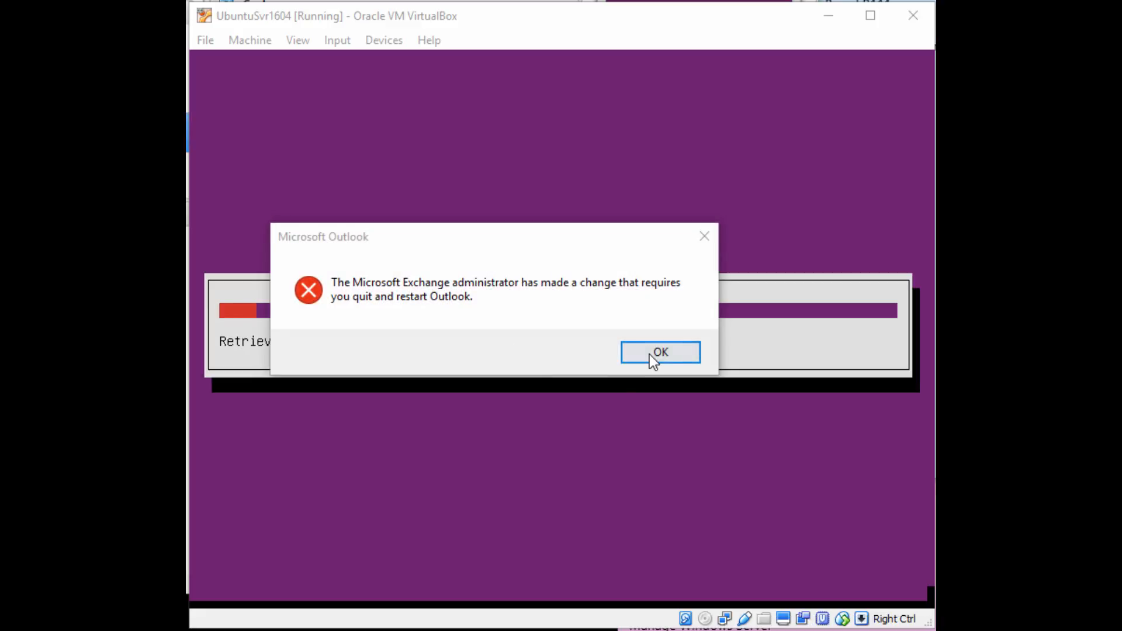
Dismiss the Outlook restart error while the installer retrieves its components.
{"action": "left_click", "coordinate": [661, 352]}
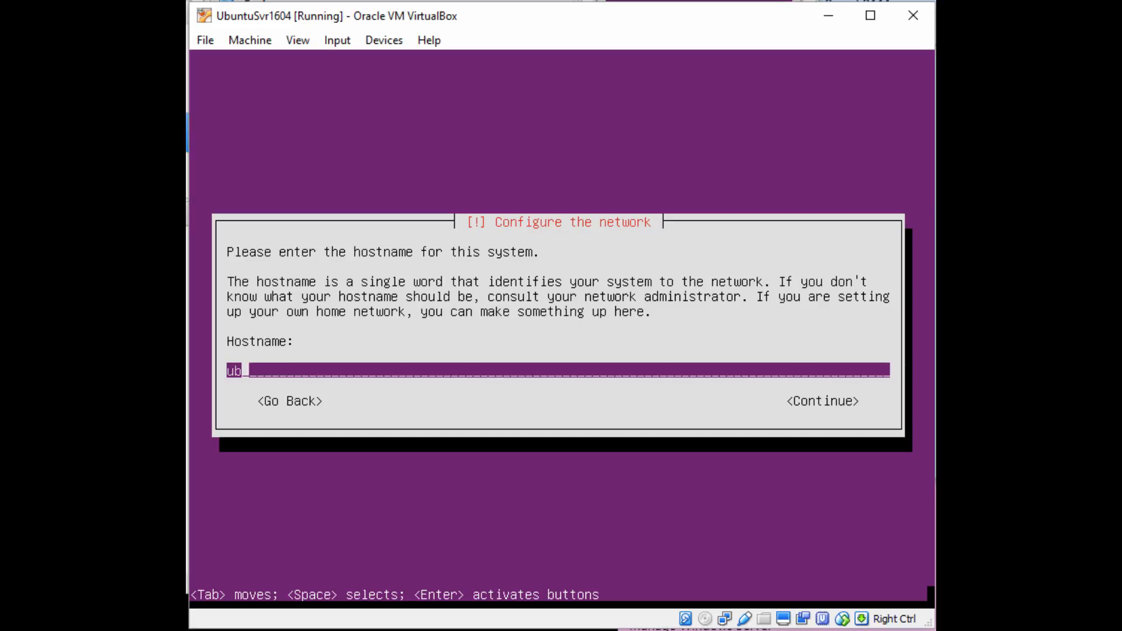
Set the hostname to finddata and enter the new user's full name and username.
{"action": "key", "text": "BackSpace"}
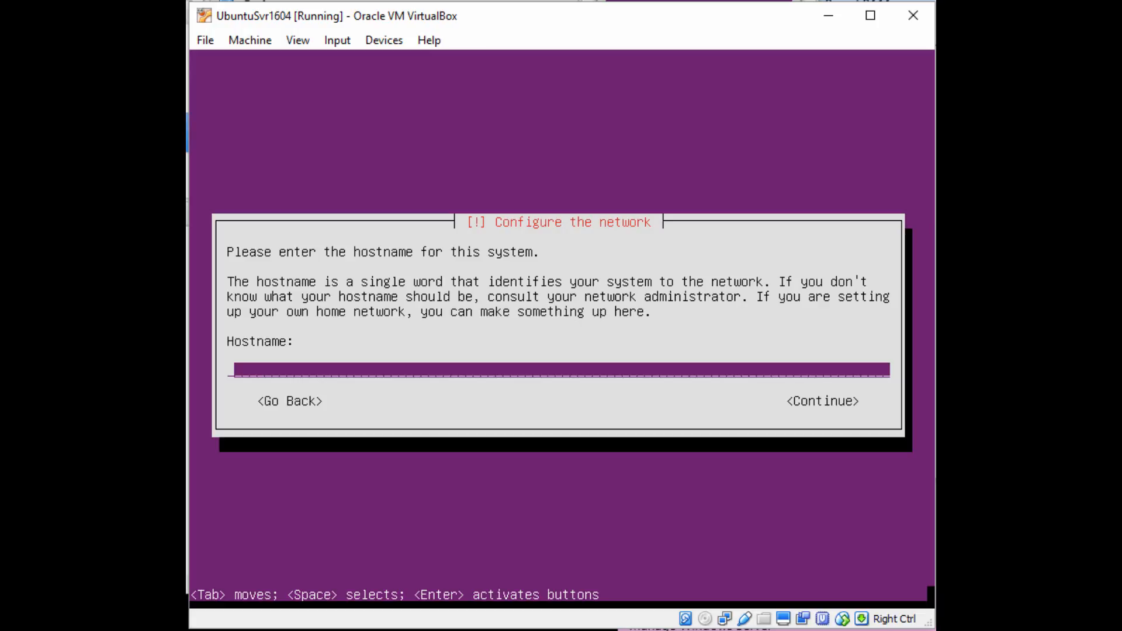
{"action": "type", "text": "f"}
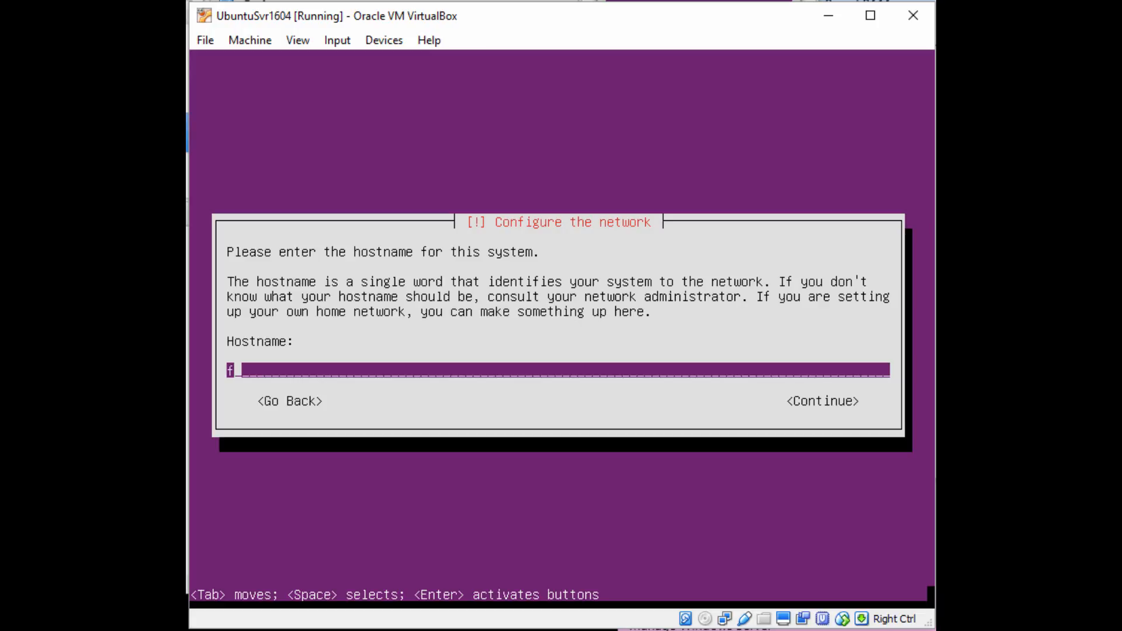
{"action": "type", "text": "inddata"}
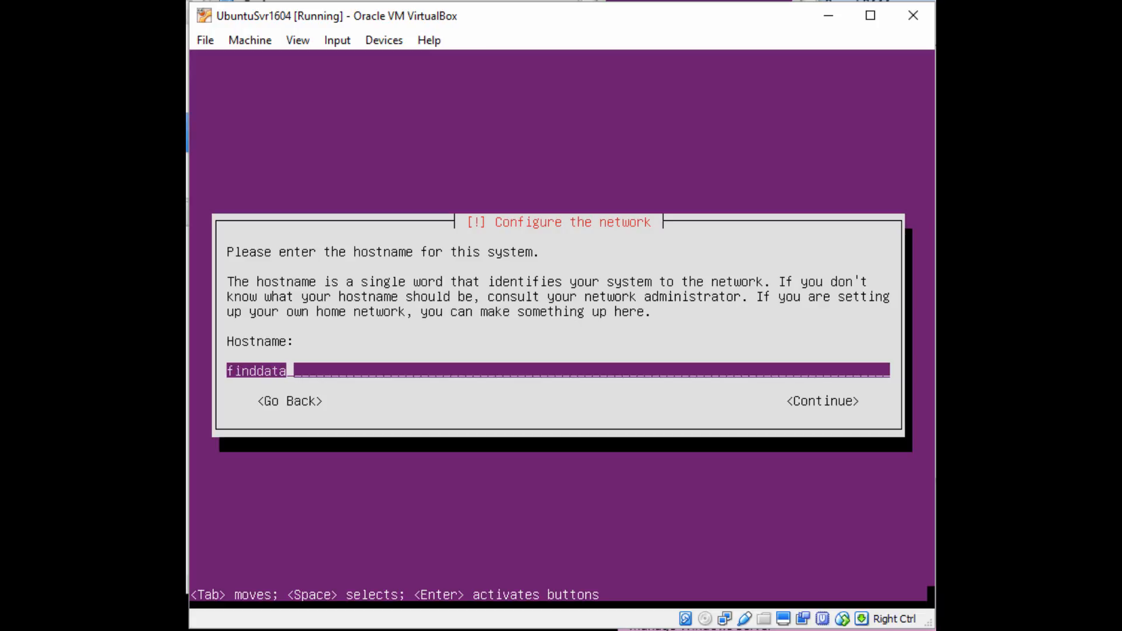
{"action": "key", "text": "Tab"}
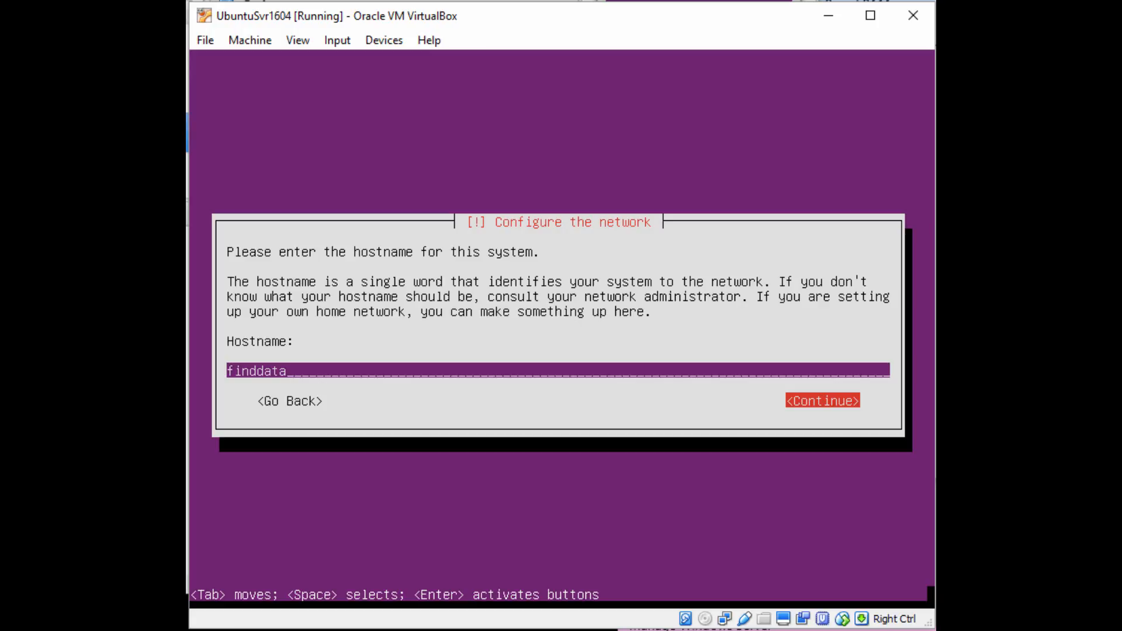
{"action": "left_click", "coordinate": [822, 400]}
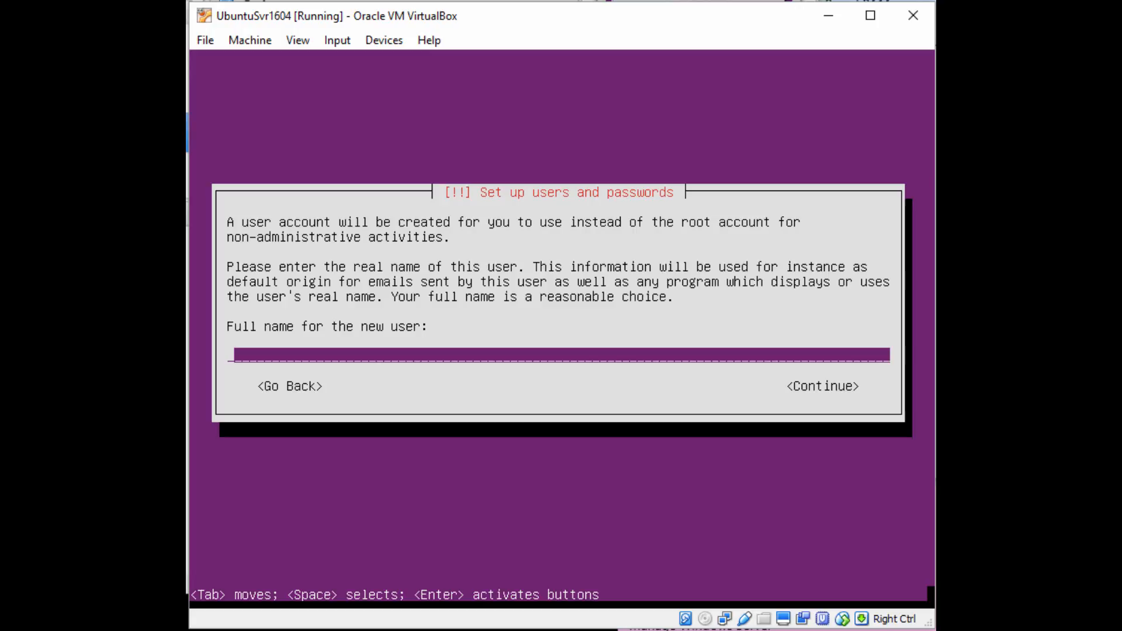
{"action": "type", "text": "Tanya"}
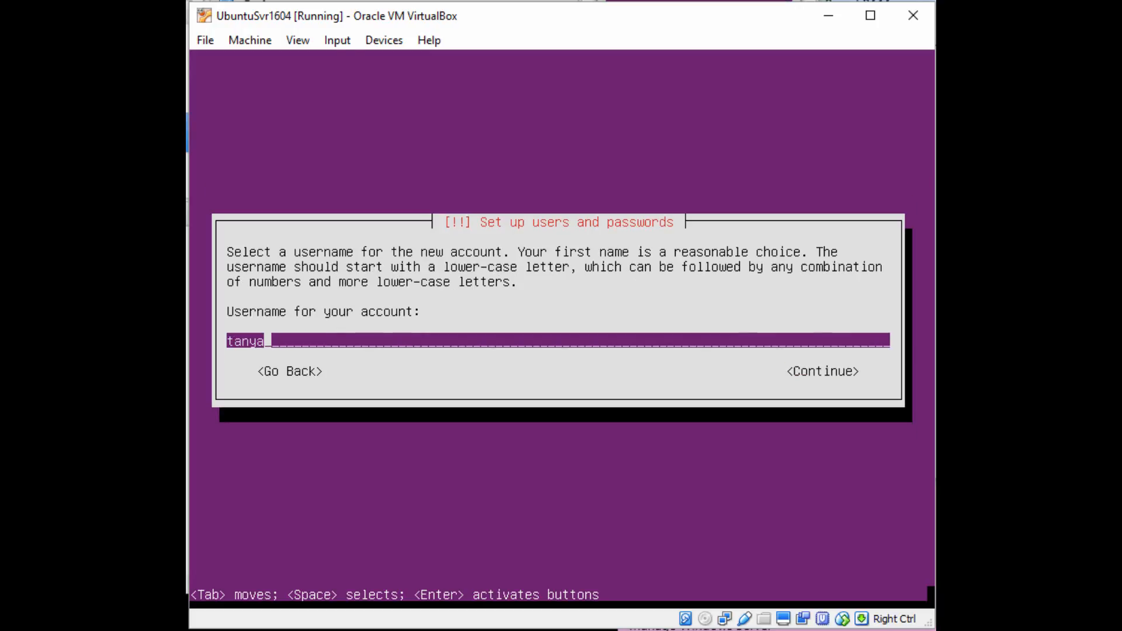
{"action": "type", "text": "data"}
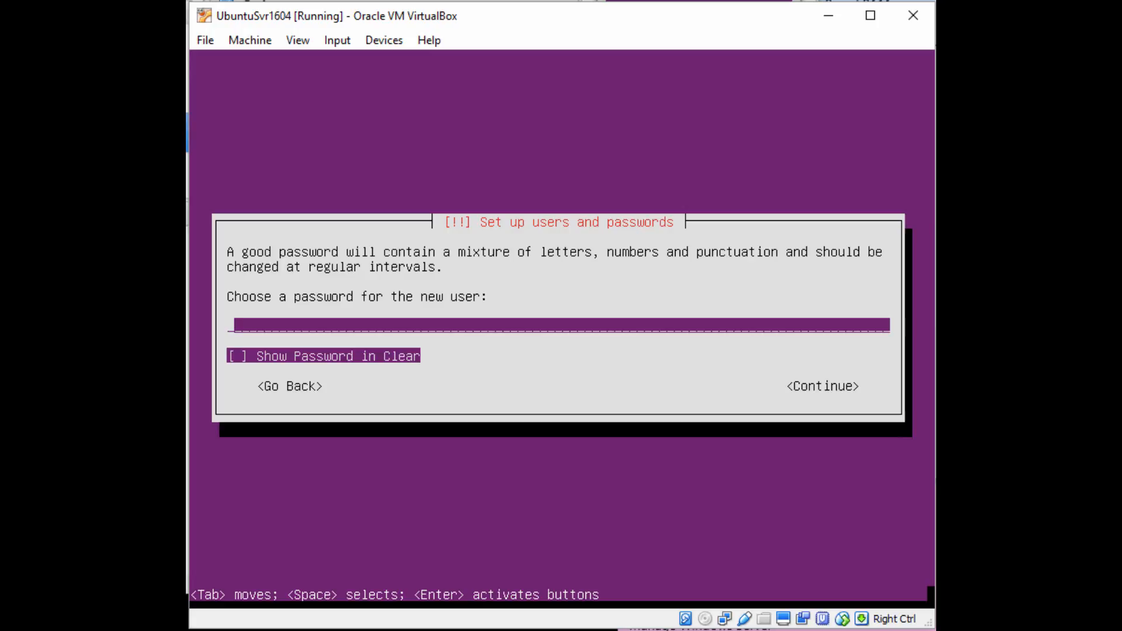
Enter and confirm the user password, then pick guided LVM partitioning on the disk.
{"action": "type", "text": "*"}
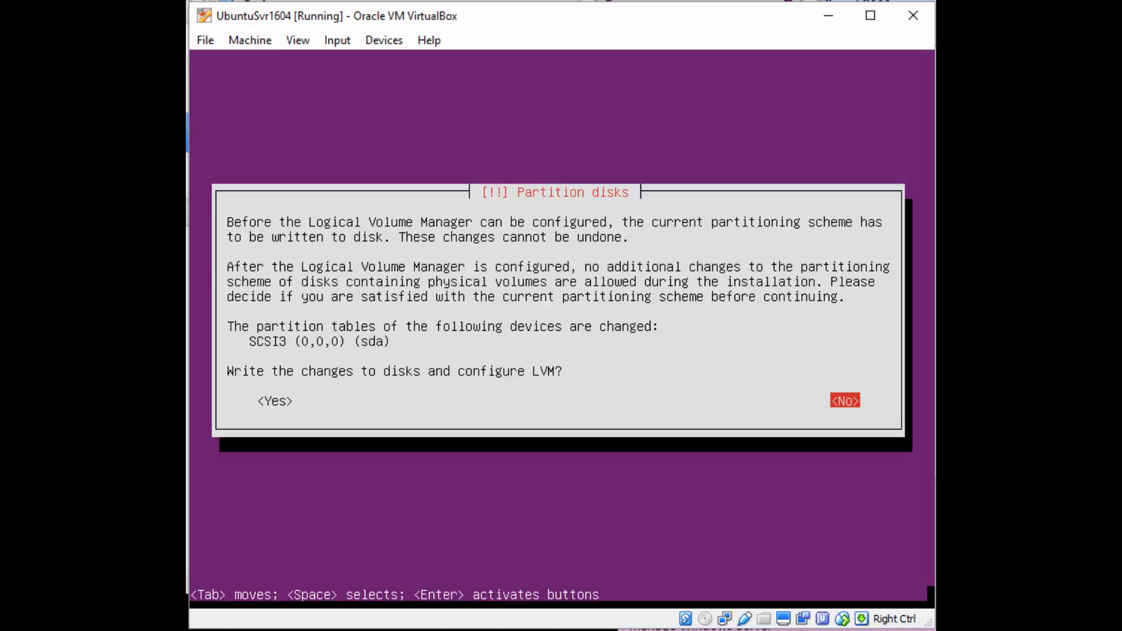
Approve writing LVM changes and allocate the full 16.7 GB volume group.
{"action": "key", "text": "Tab"}
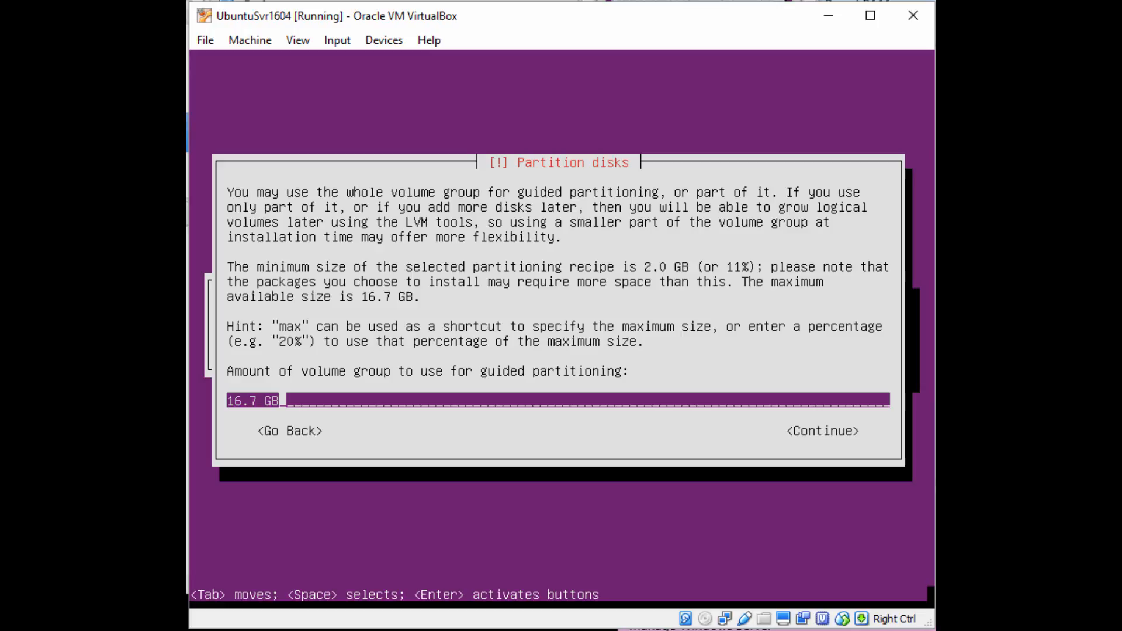
{"action": "key", "text": "Tab"}
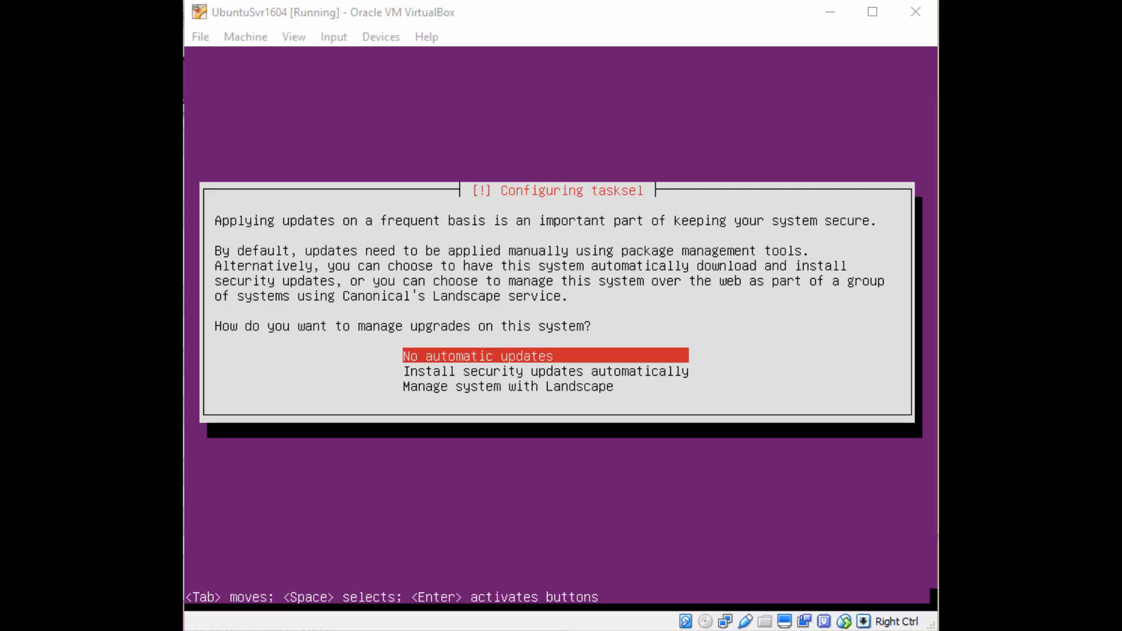
Choose 'No automatic updates' for system upgrade management.
{"action": "key", "text": "Down"}
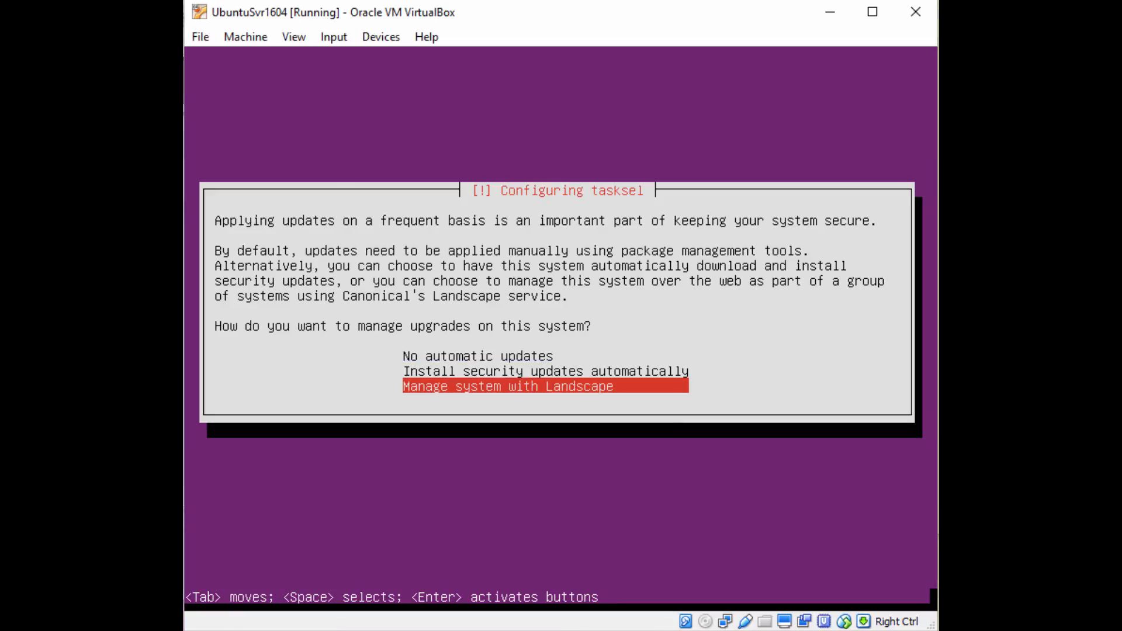
{"action": "key", "text": "Up"}
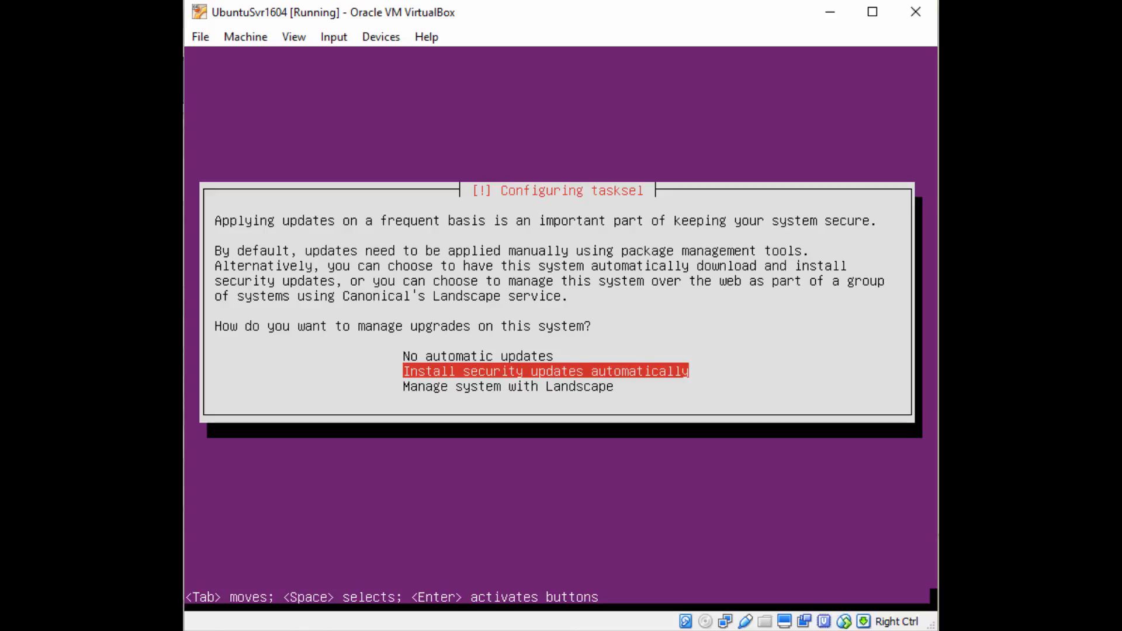
{"action": "key", "text": "Down"}
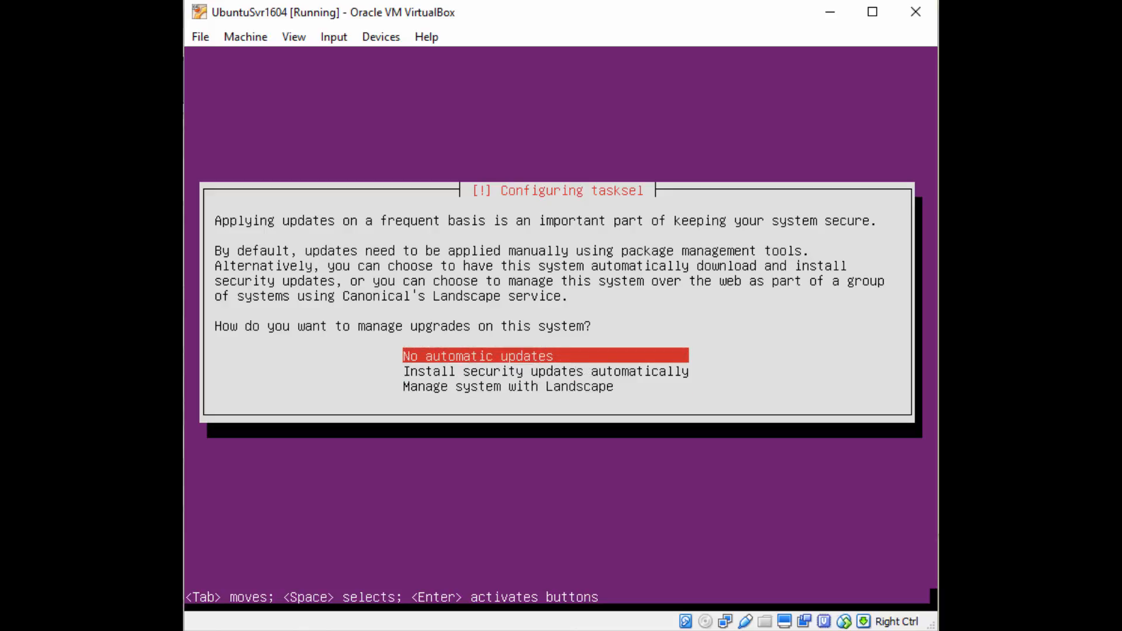
{"action": "key", "text": "Down"}
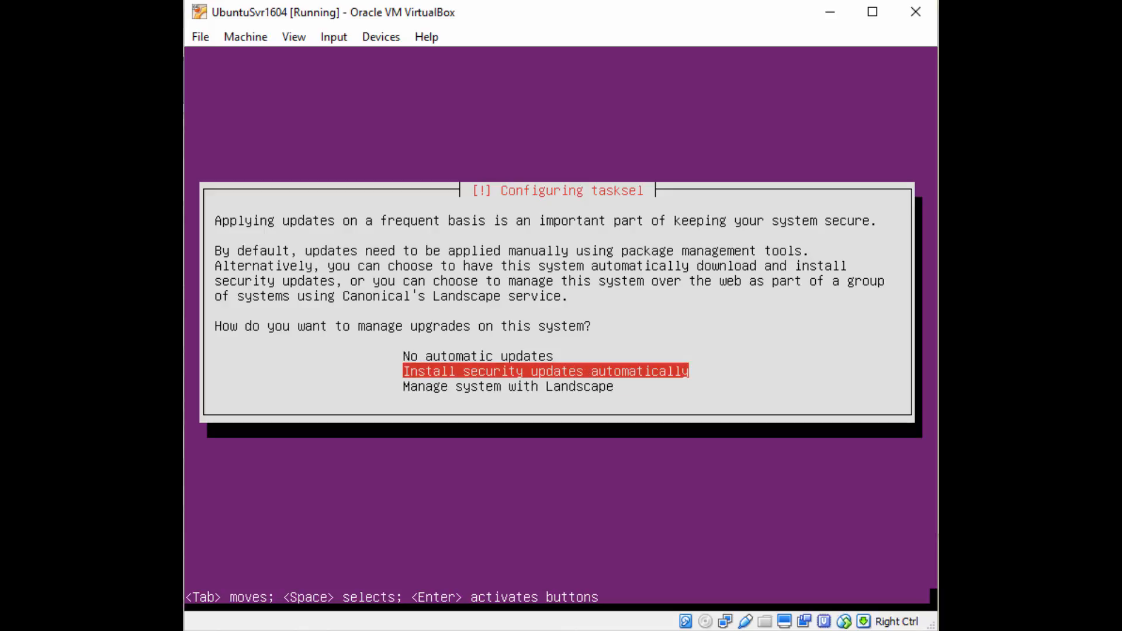
{"action": "key", "text": "Up"}
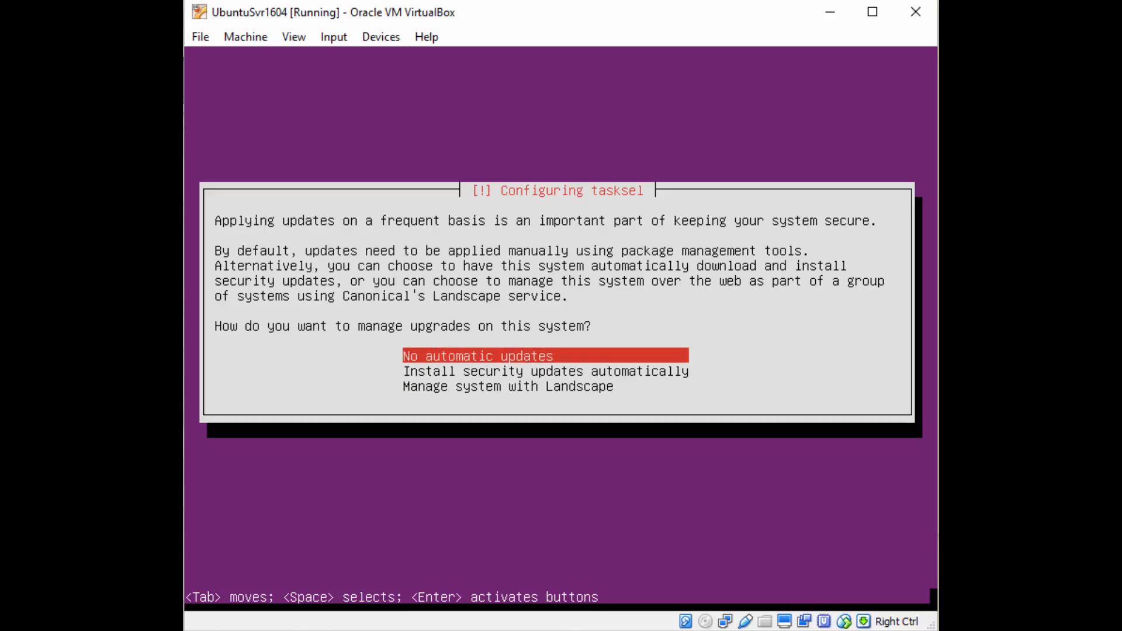
{"action": "key", "text": "Down"}
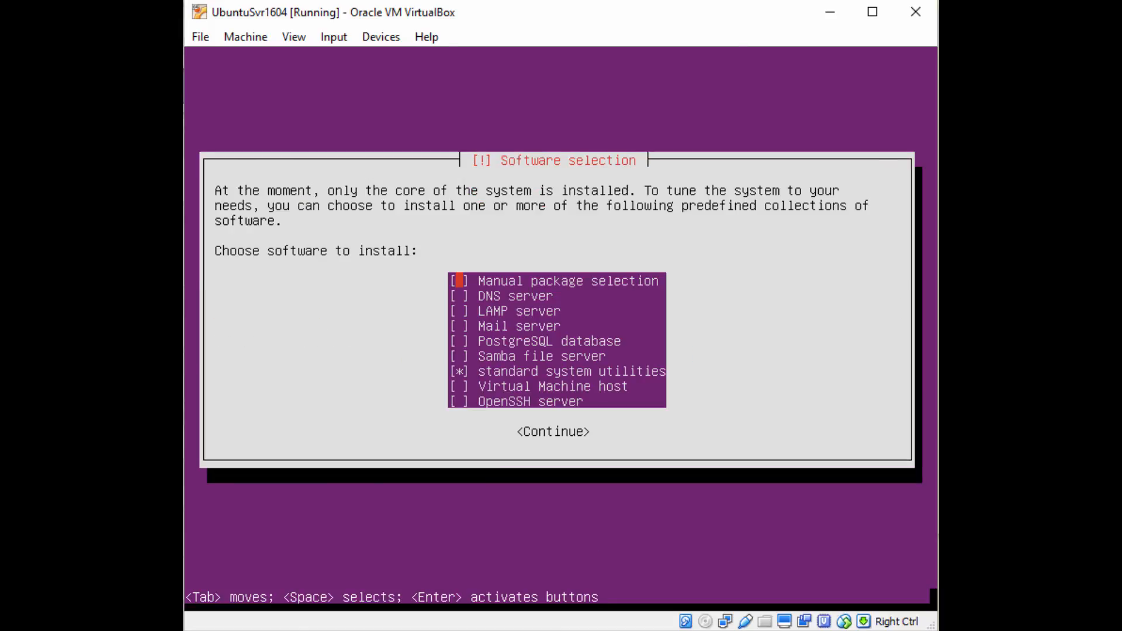
Scroll through the software collections, keeping standard system utilities selected.
{"action": "key", "text": "Down"}
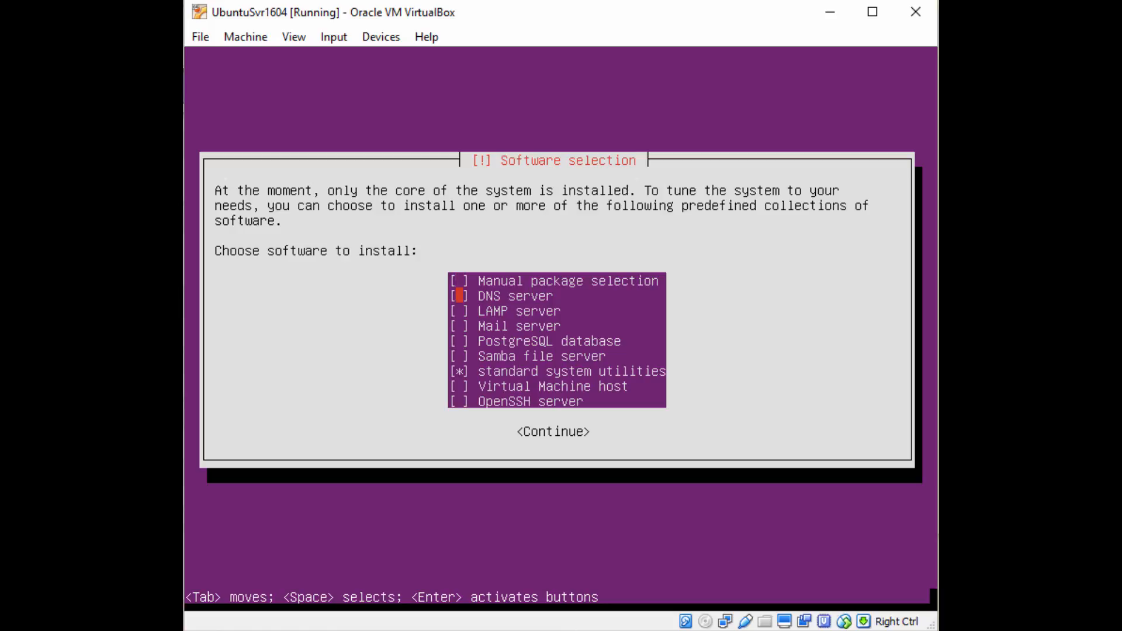
{"action": "key", "text": "Down"}
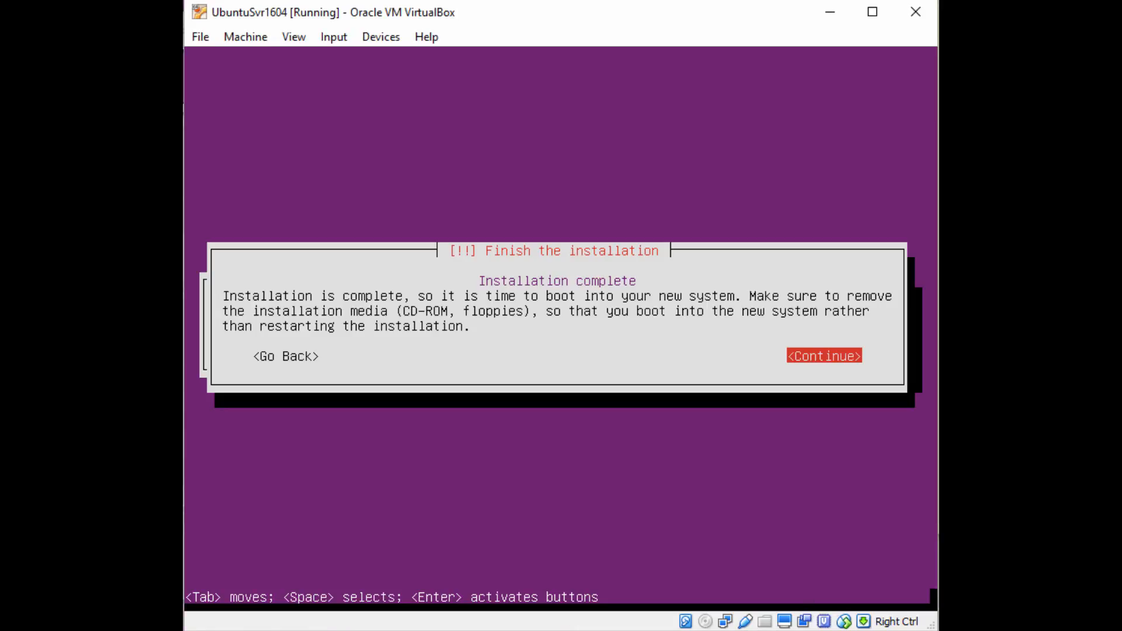
Continue past Finish the installation so the VM reboots to the finddata login.
{"action": "left_click", "coordinate": [824, 356]}
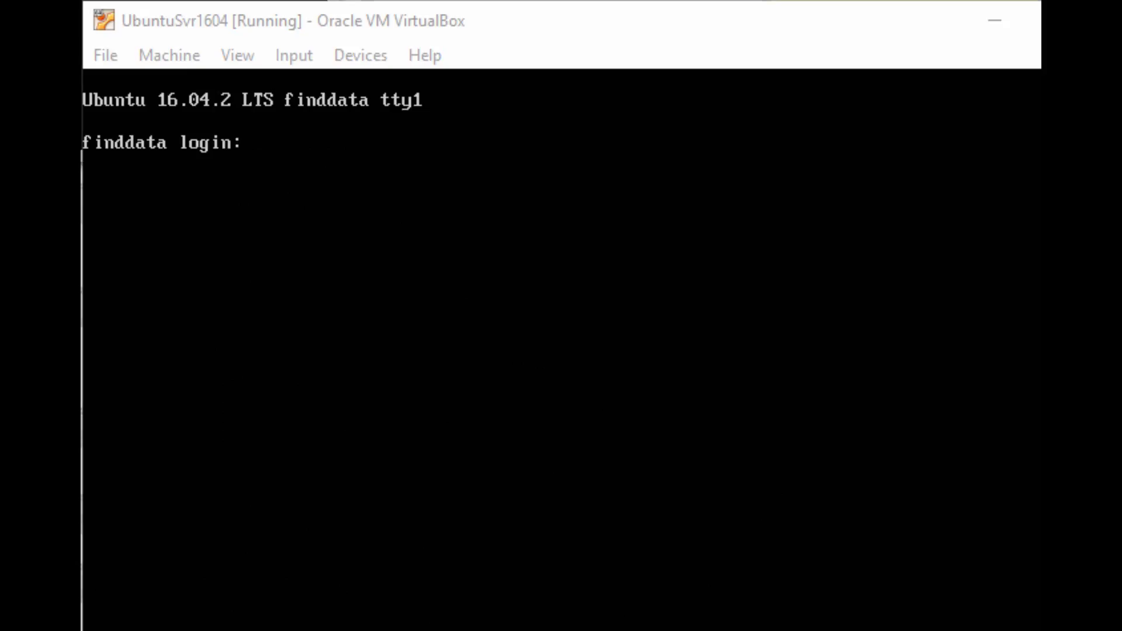
Log in as 'data' and run mount and ip a, showing 10.0.2.15.
{"action": "type", "text": "data"}
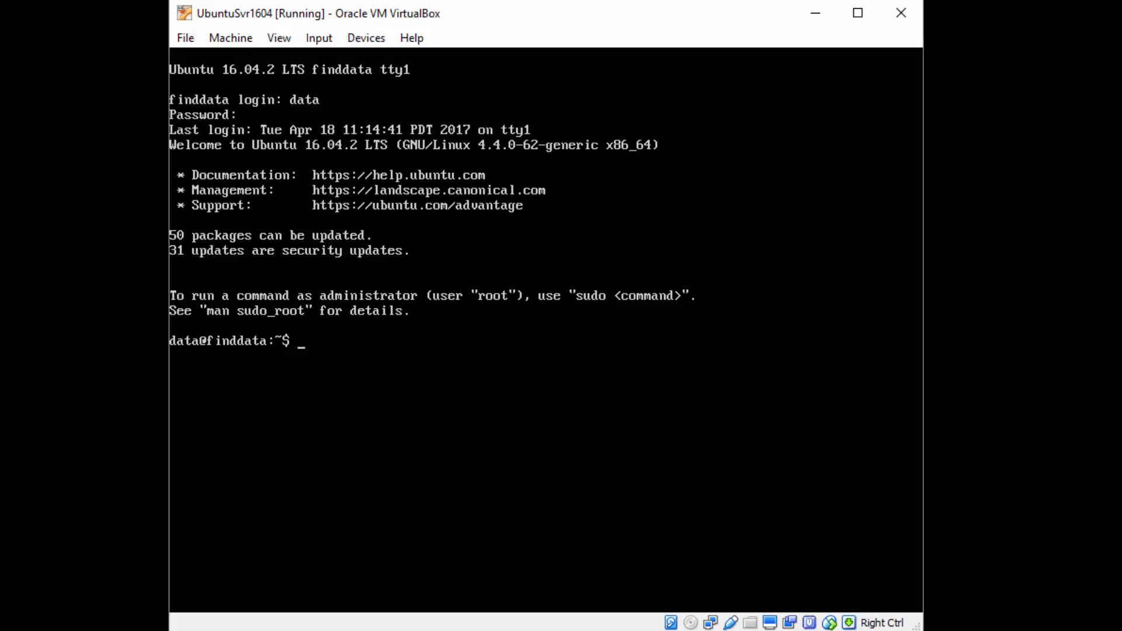
{"action": "type", "text": "m"}
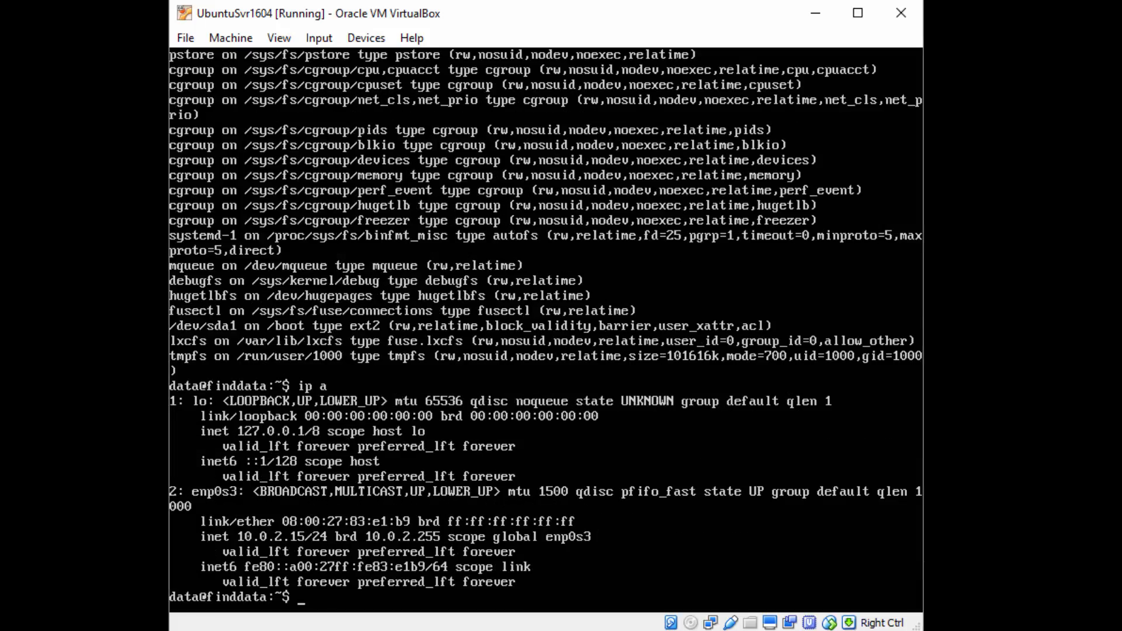
Run 'apt-get update all' (rejected), clear the screen, and begin typing 'sudo apt-get update'.
{"action": "type", "text": "apt"}
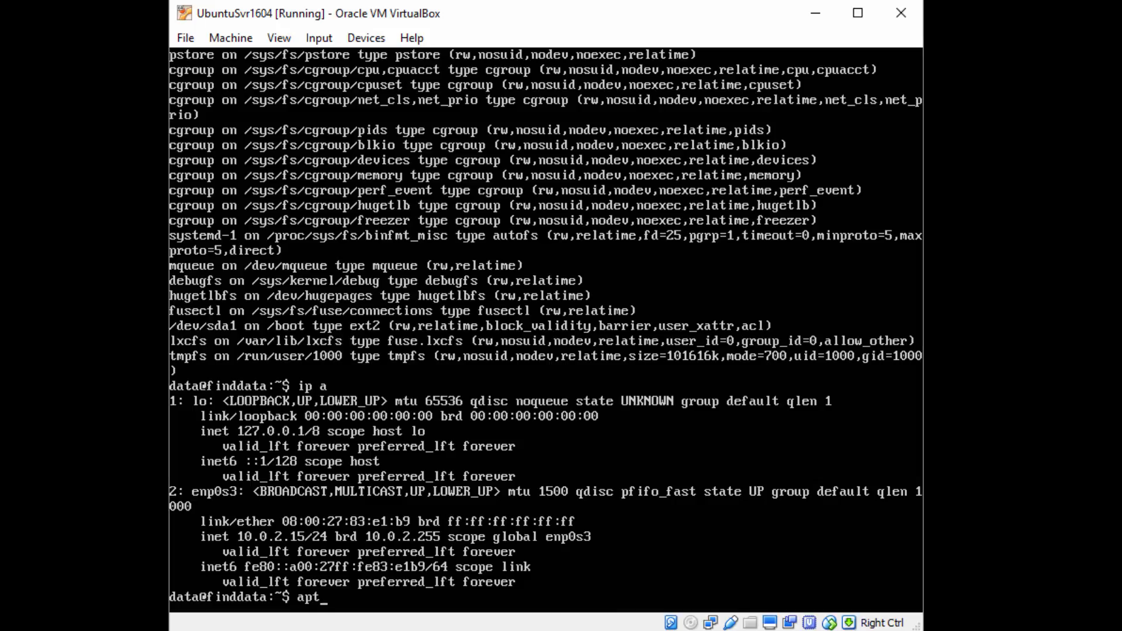
{"action": "type", "text": "-get update all"}
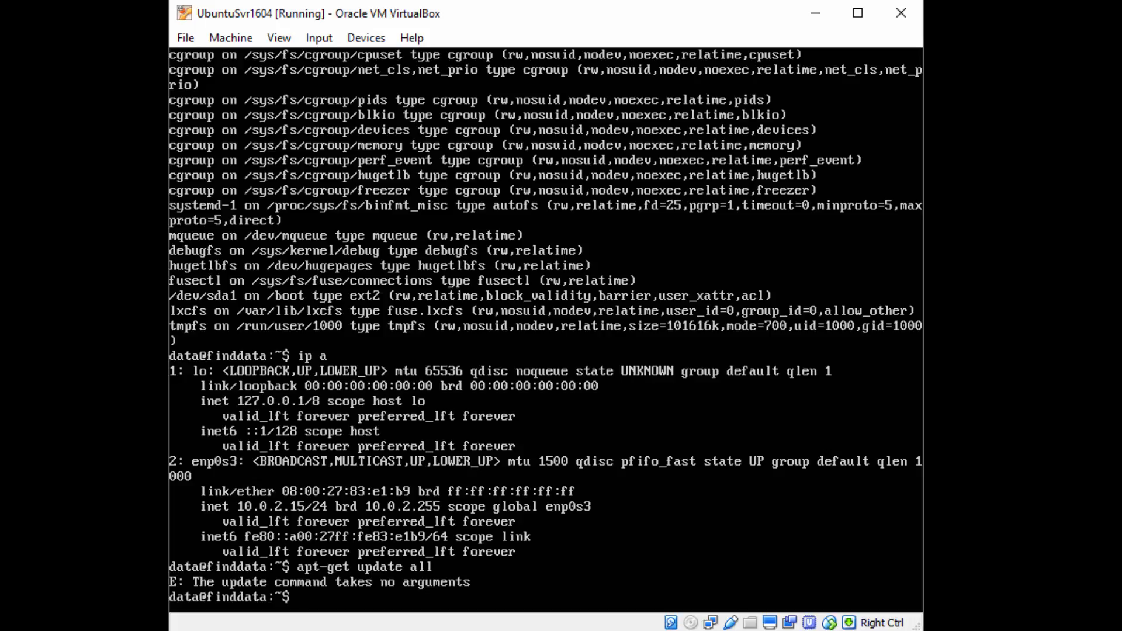
{"action": "type", "text": "cl"}
{"action": "type", "text": "sudo"}
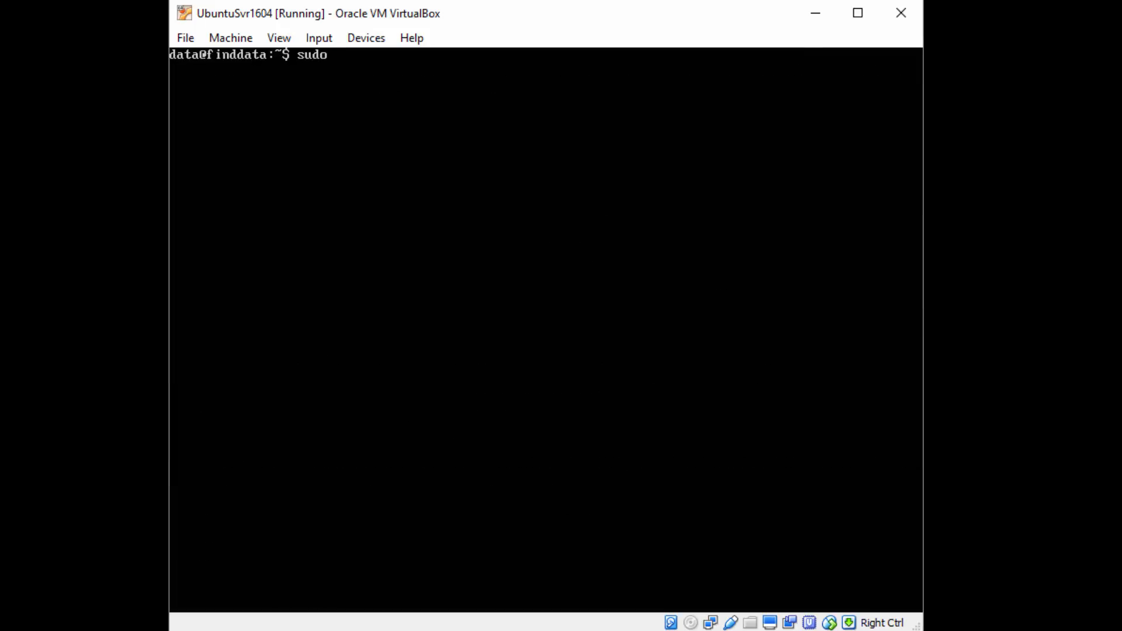
{"action": "type", "text": "apt-get upda"}
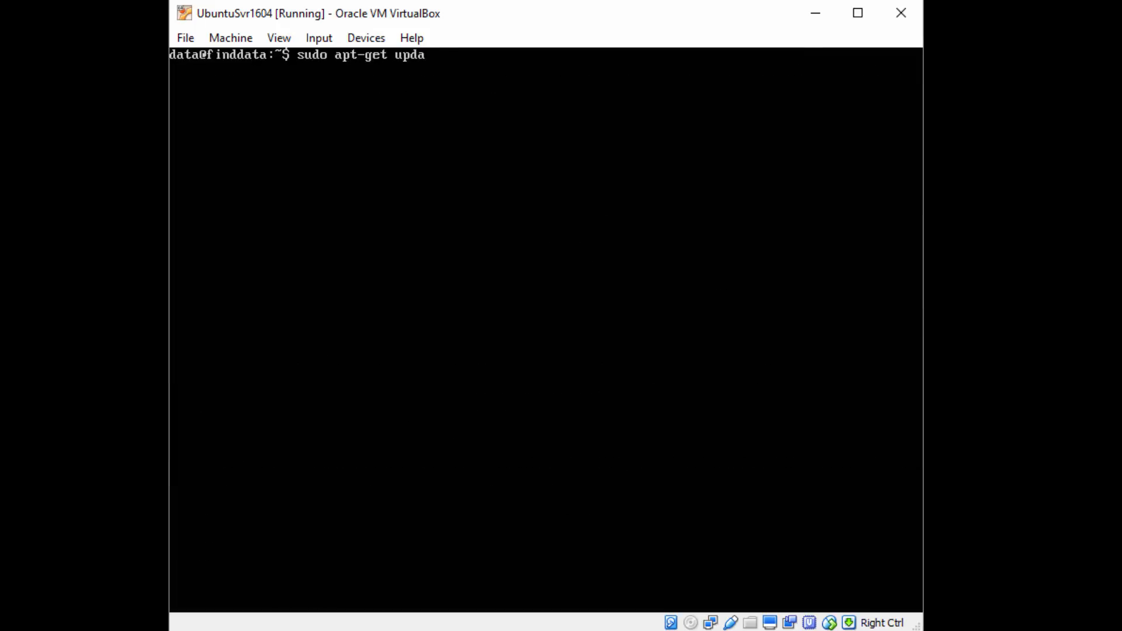